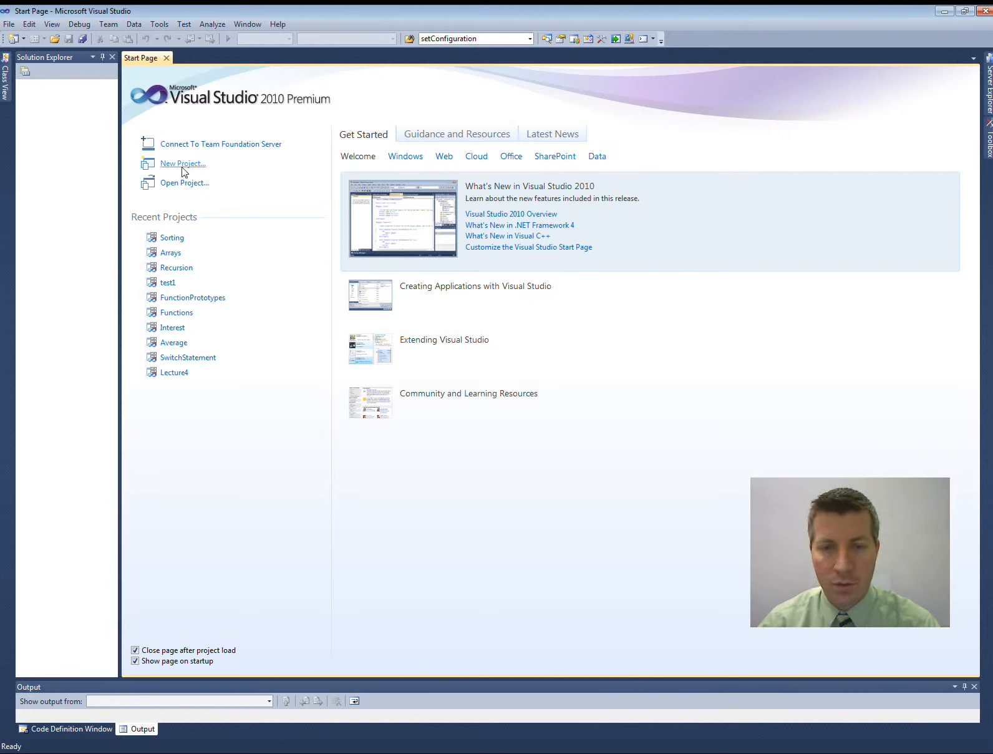
pyautogui.moveTo(383, 299)
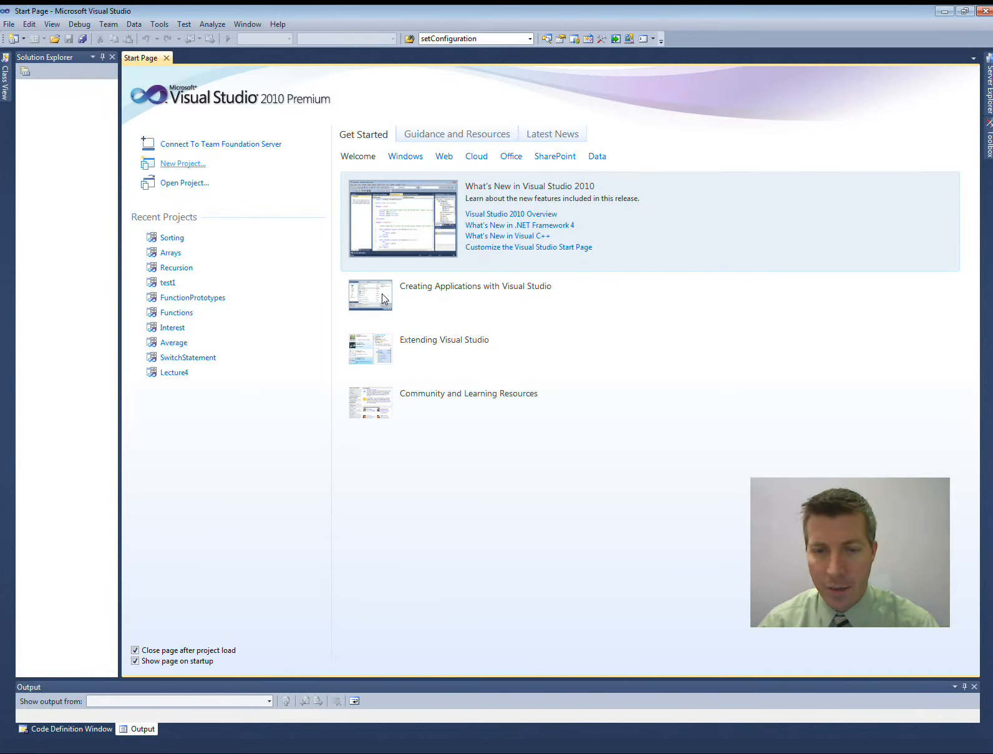
pyautogui.moveTo(620, 424)
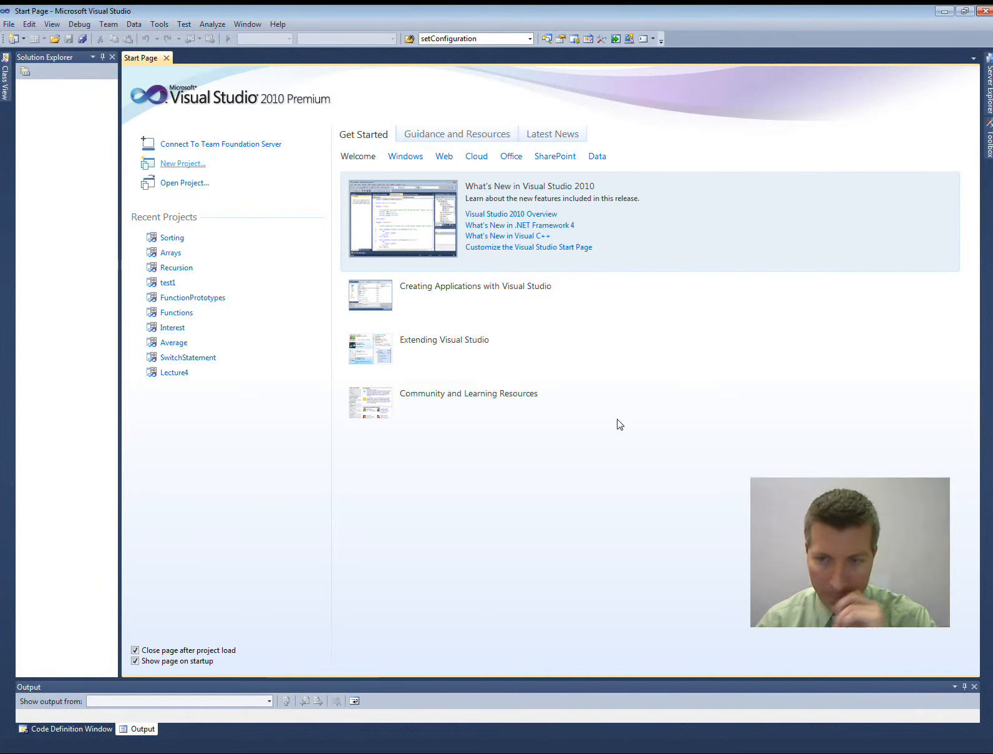
# - Create a Win32 Console Application named Pointers and reach its application settings page
pyautogui.click(183, 163)
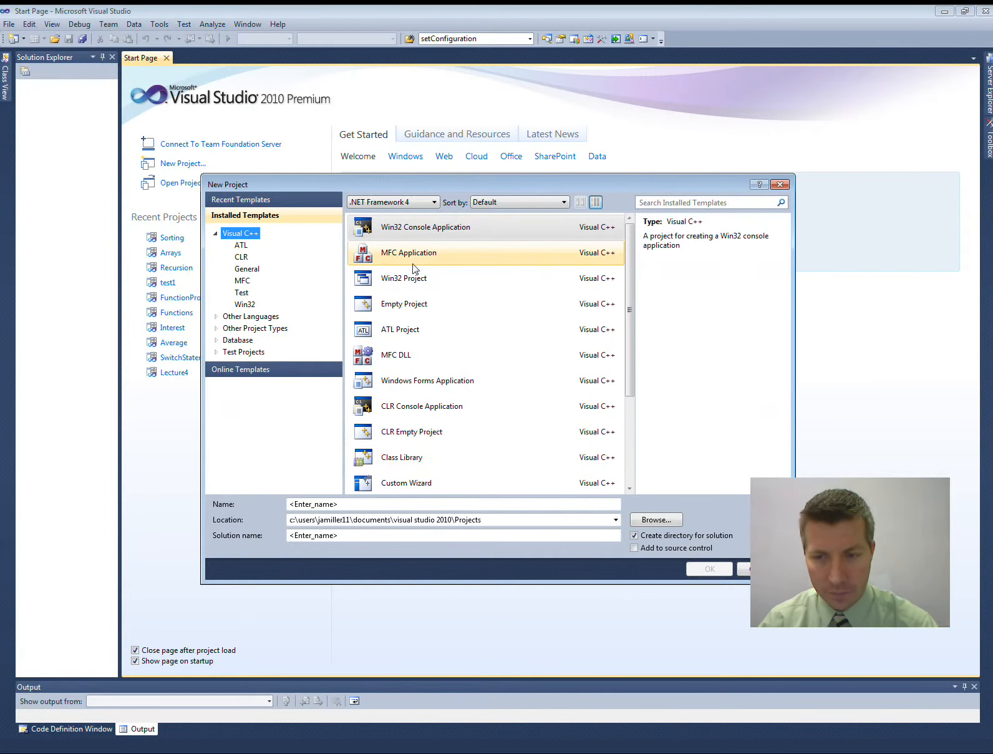
pyautogui.click(425, 226)
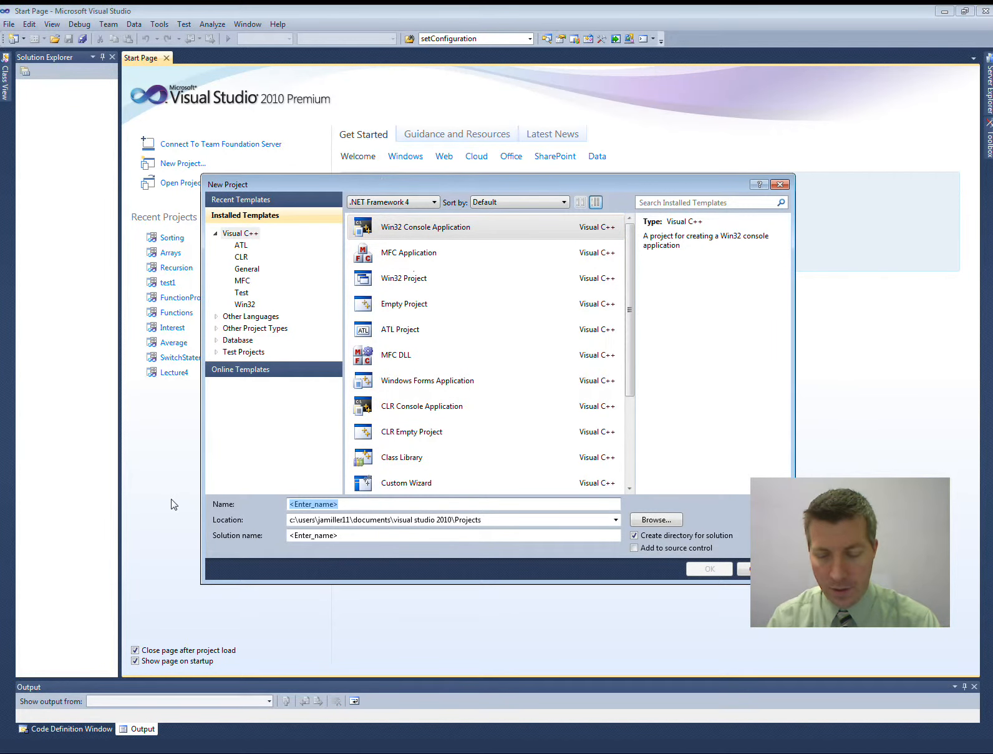
pyautogui.write('Pointers')
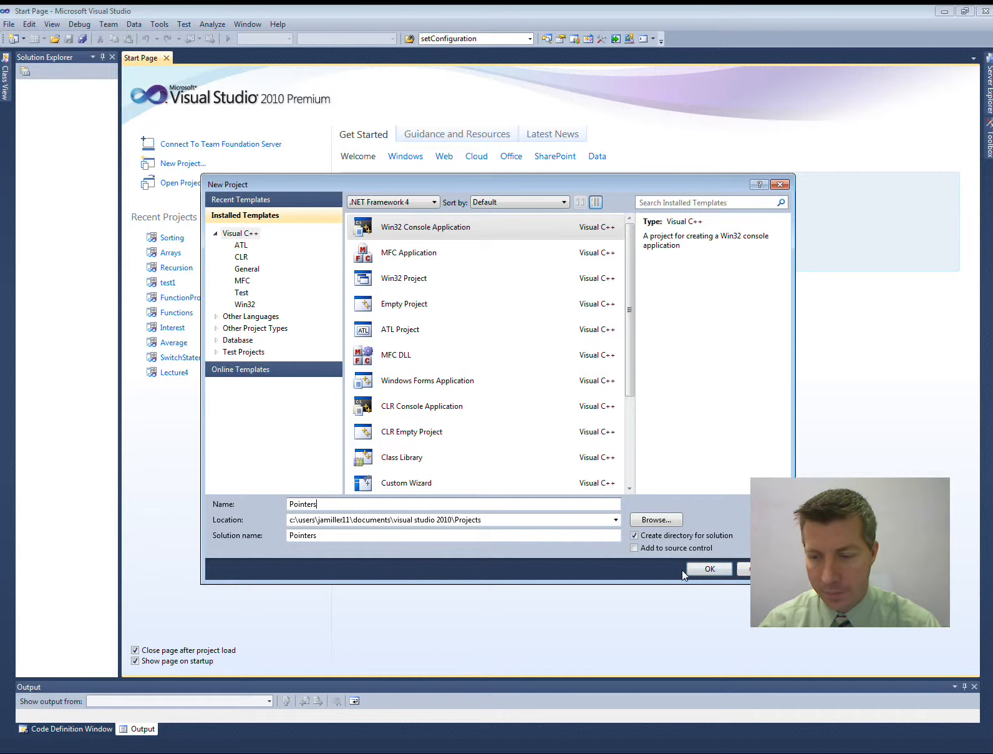
pyautogui.click(709, 569)
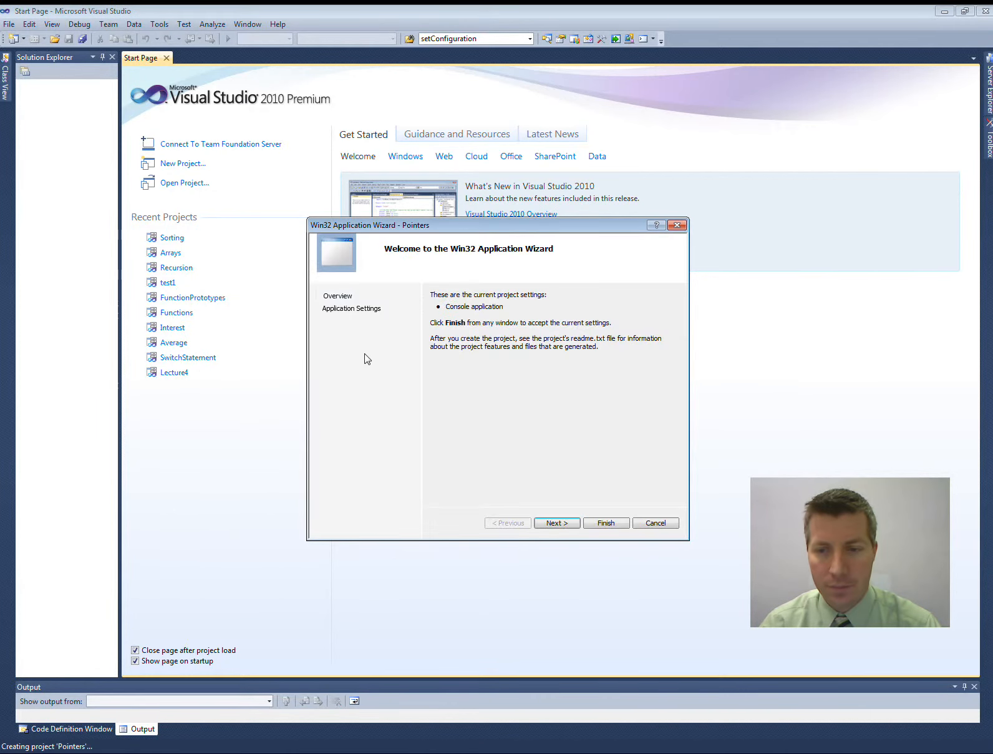
pyautogui.click(556, 522)
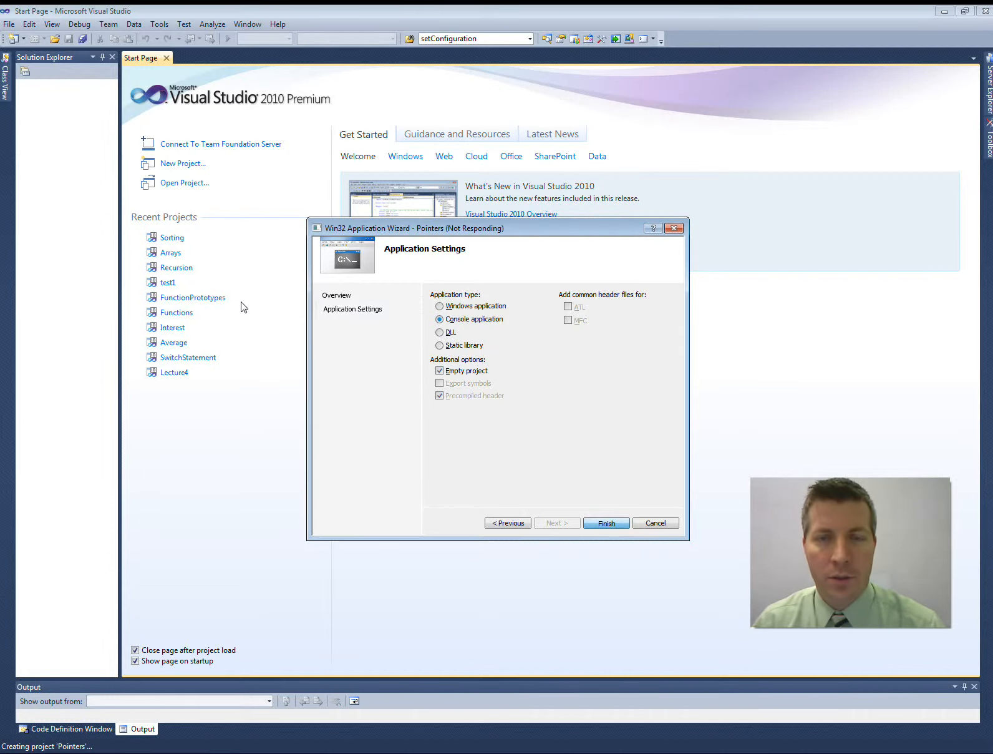
pyautogui.moveTo(225, 305)
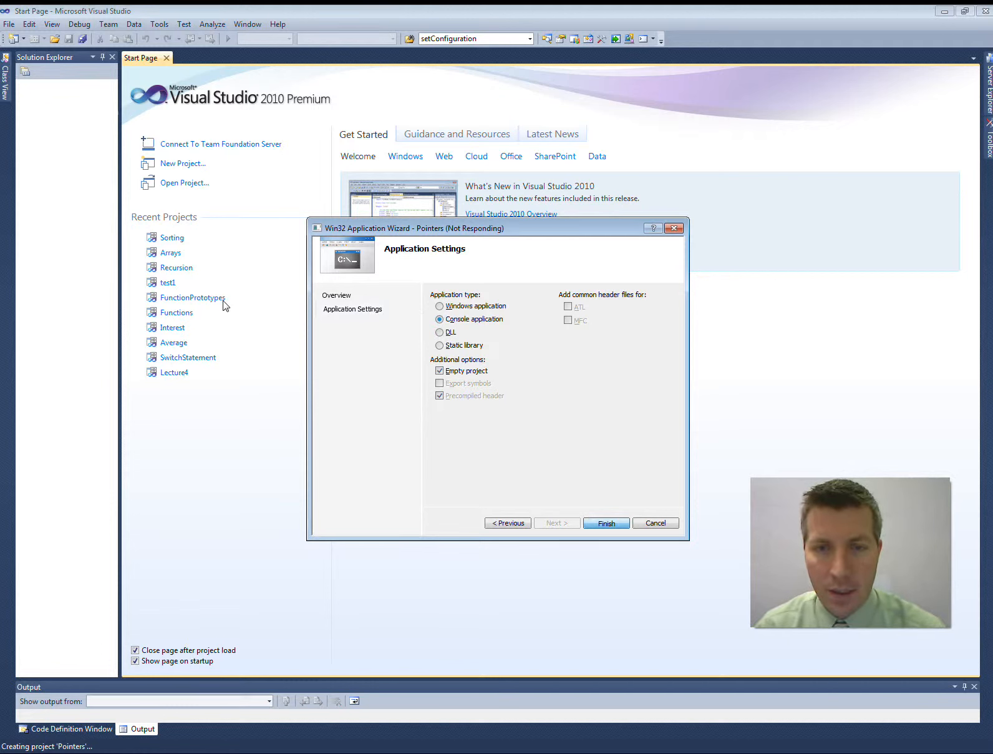
pyautogui.moveTo(48, 210)
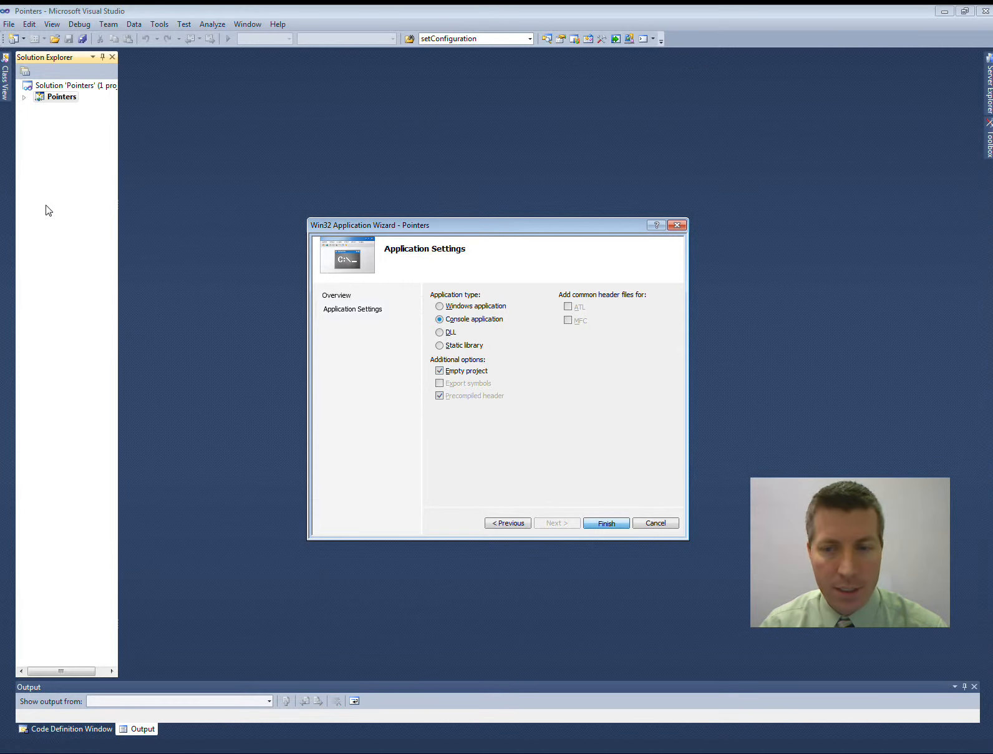
# - Add a new C++ file named pointers.cpp under the project's Source Files
pyautogui.click(606, 522)
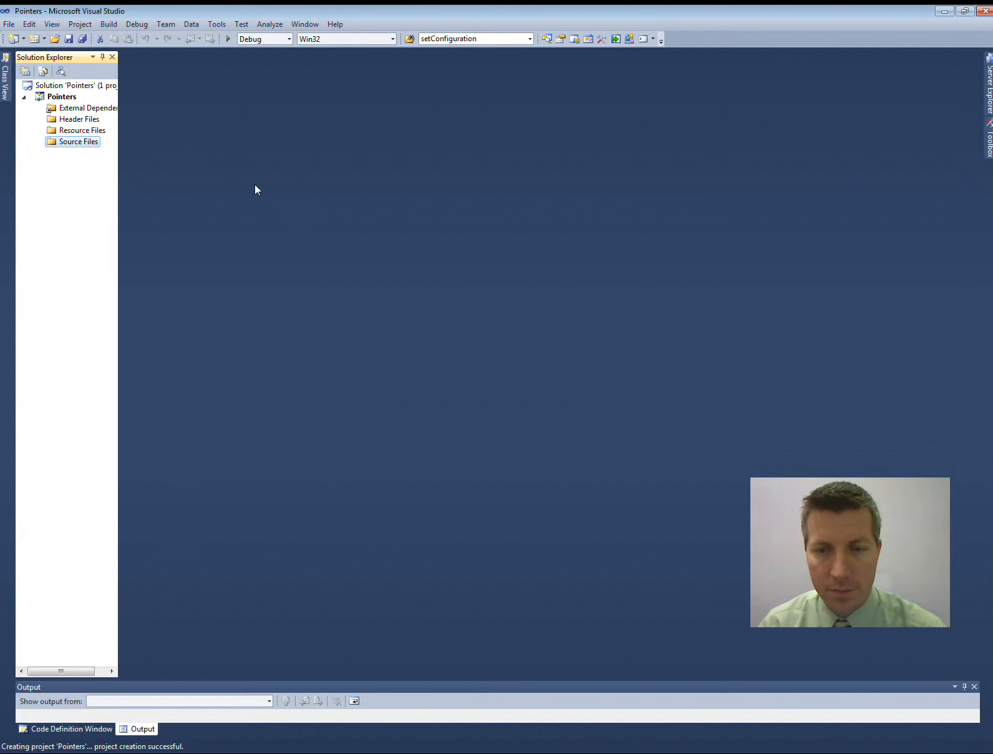
pyautogui.moveTo(488, 332)
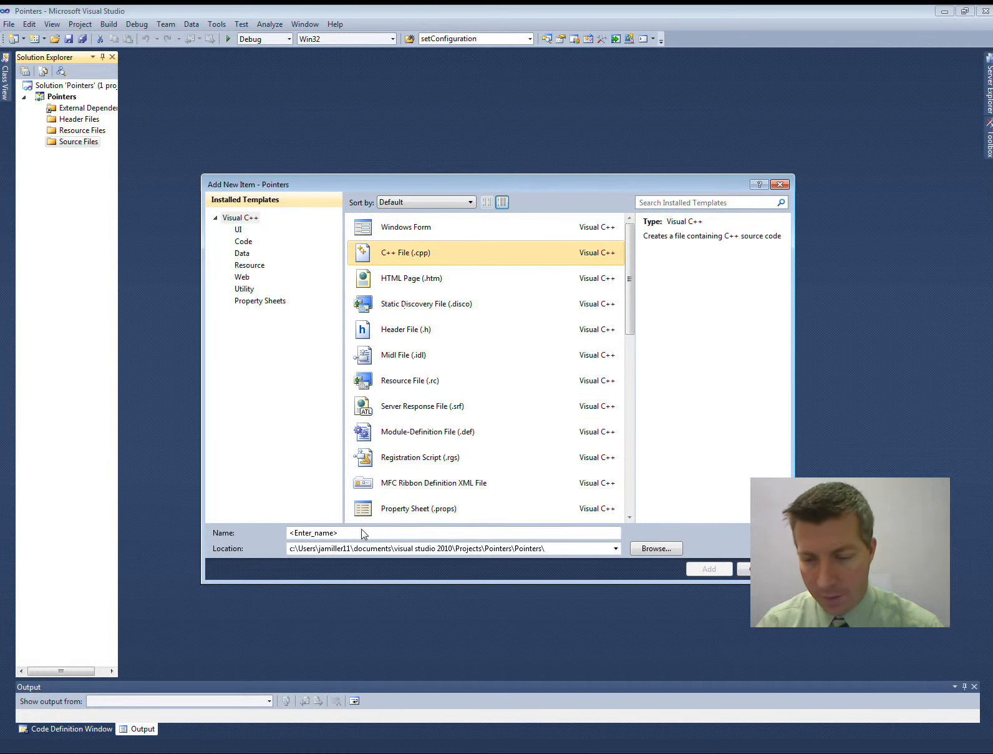
pyautogui.write('pointers.')
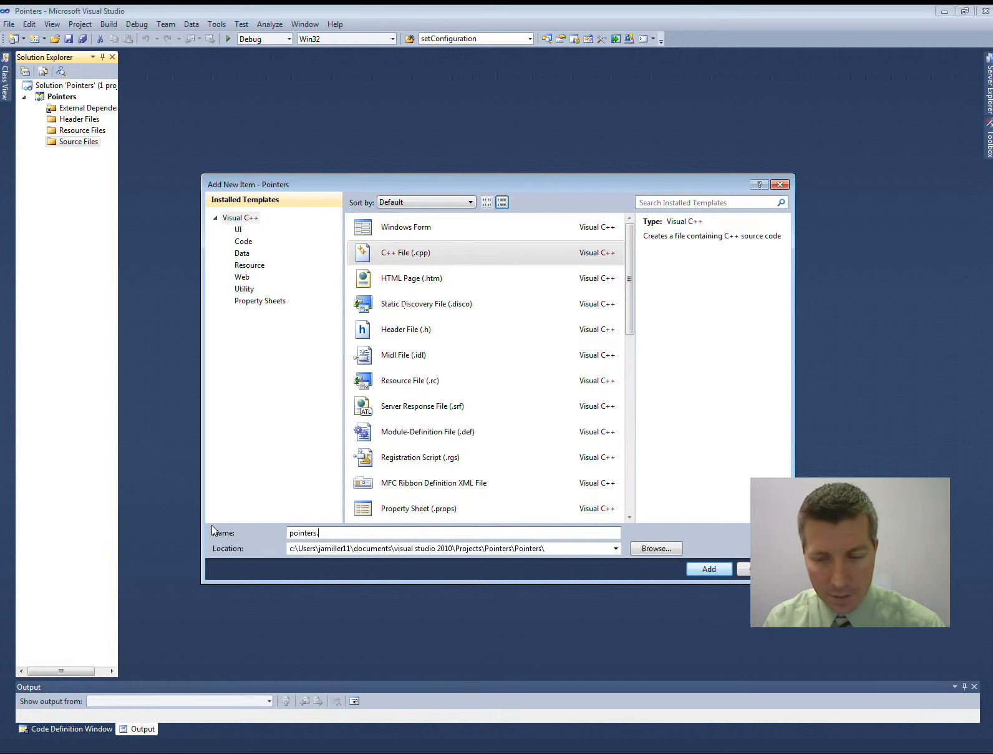
pyautogui.click(708, 568)
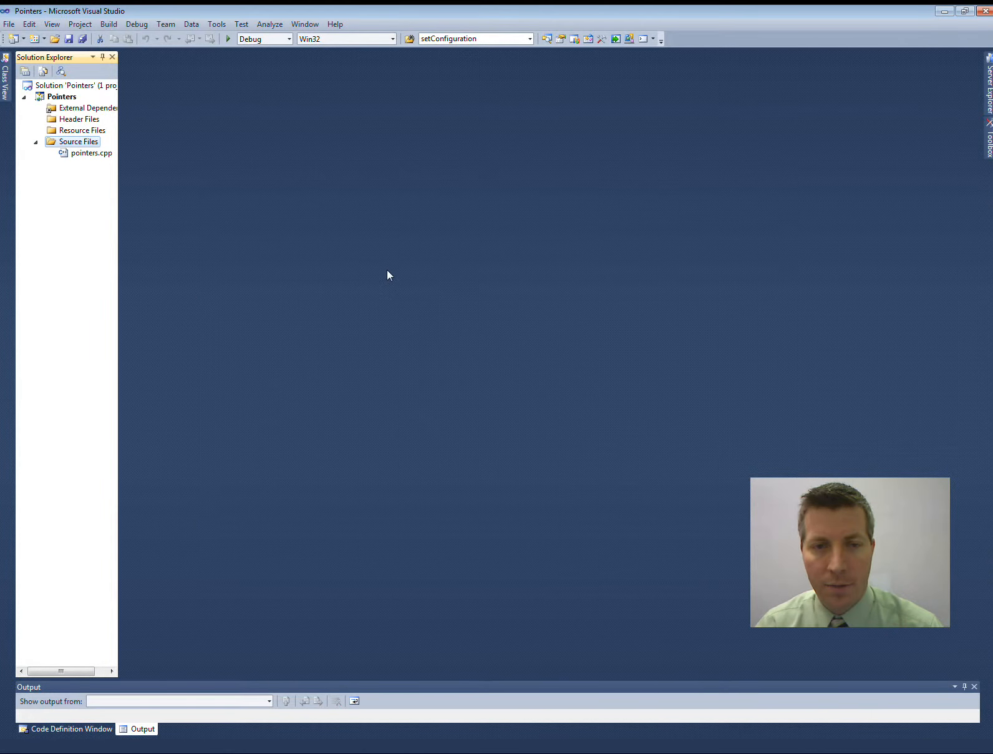
# - Open pointers.cpp and write #include <stdio.h> with an empty void main() body
pyautogui.doubleClick(91, 153)
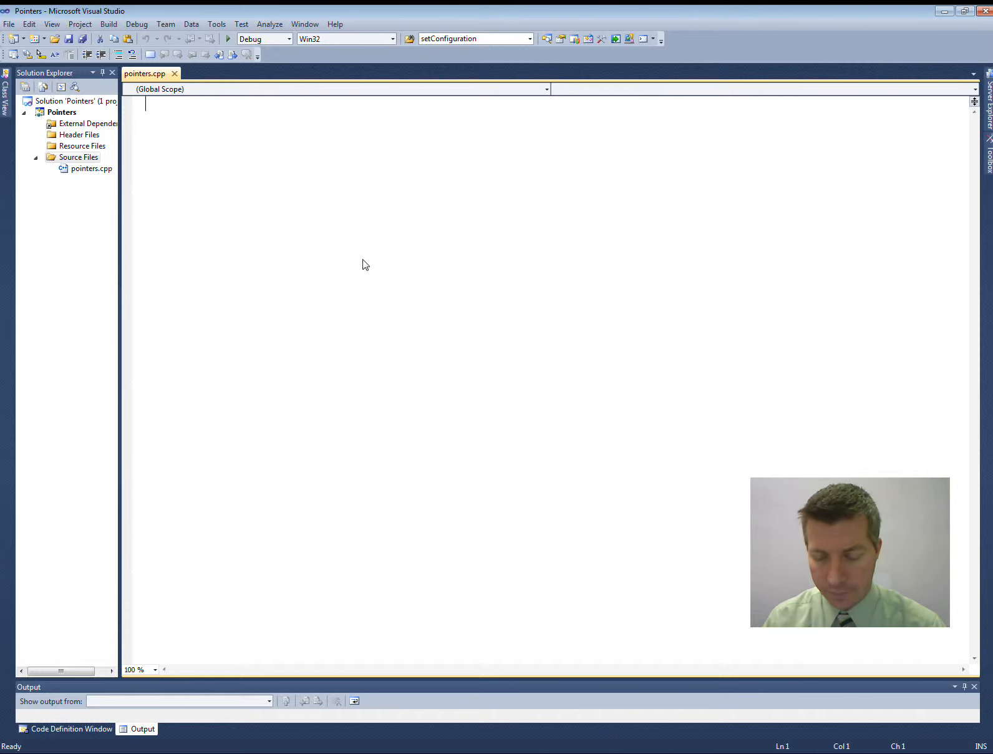
pyautogui.write('#ic')
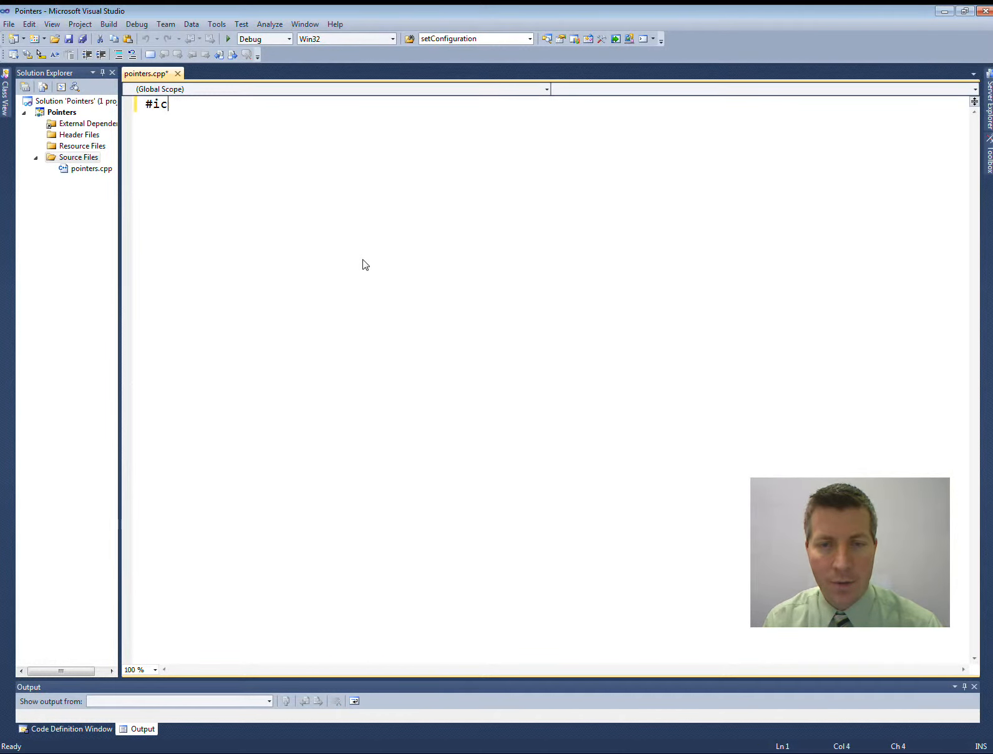
pyautogui.write('nclude <stdio.h>')
pyautogui.write('void main(')
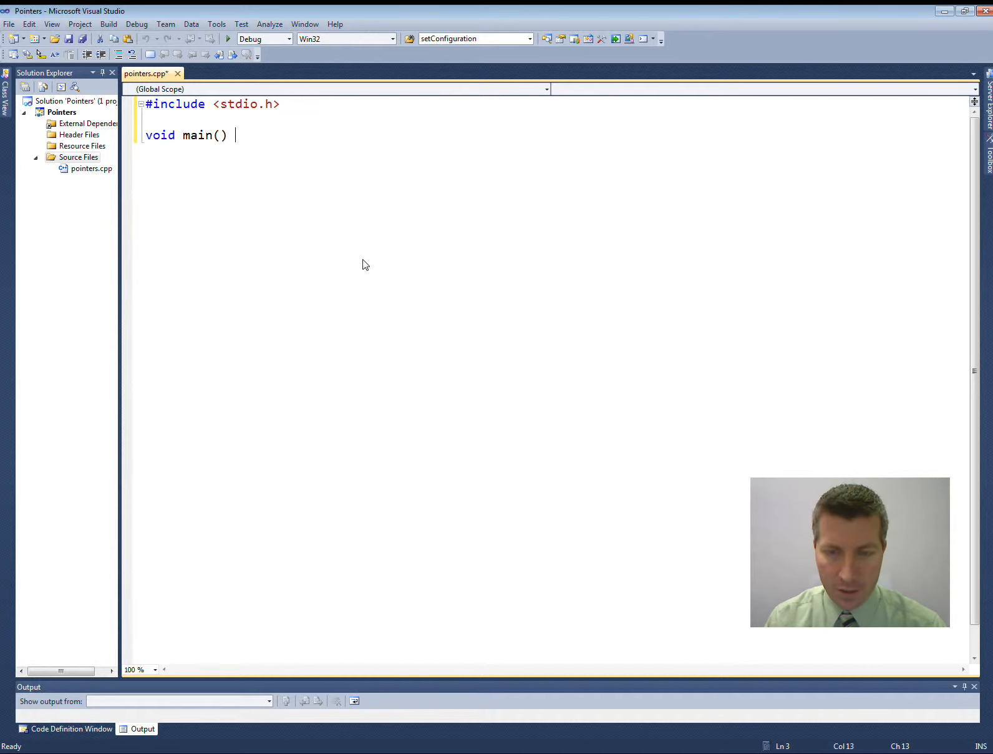
pyautogui.write('{')
pyautogui.write('}')
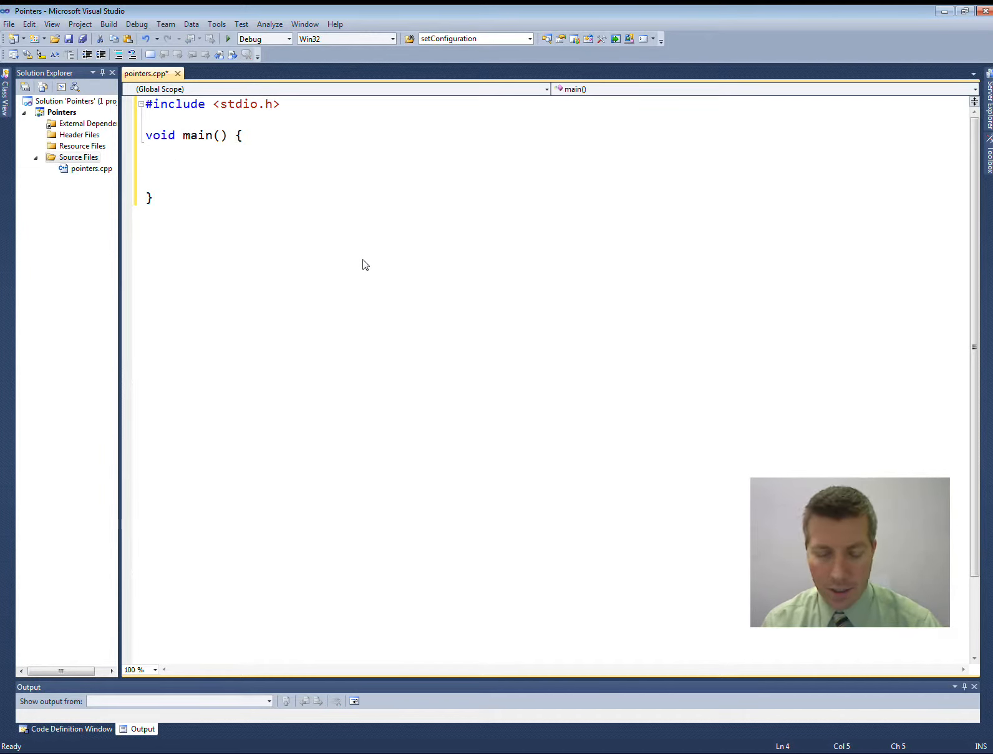
# - Declare double dnum = 54.3 and double *dnum_ptr, then assign dnum_ptr = &dnum
pyautogui.write('float')
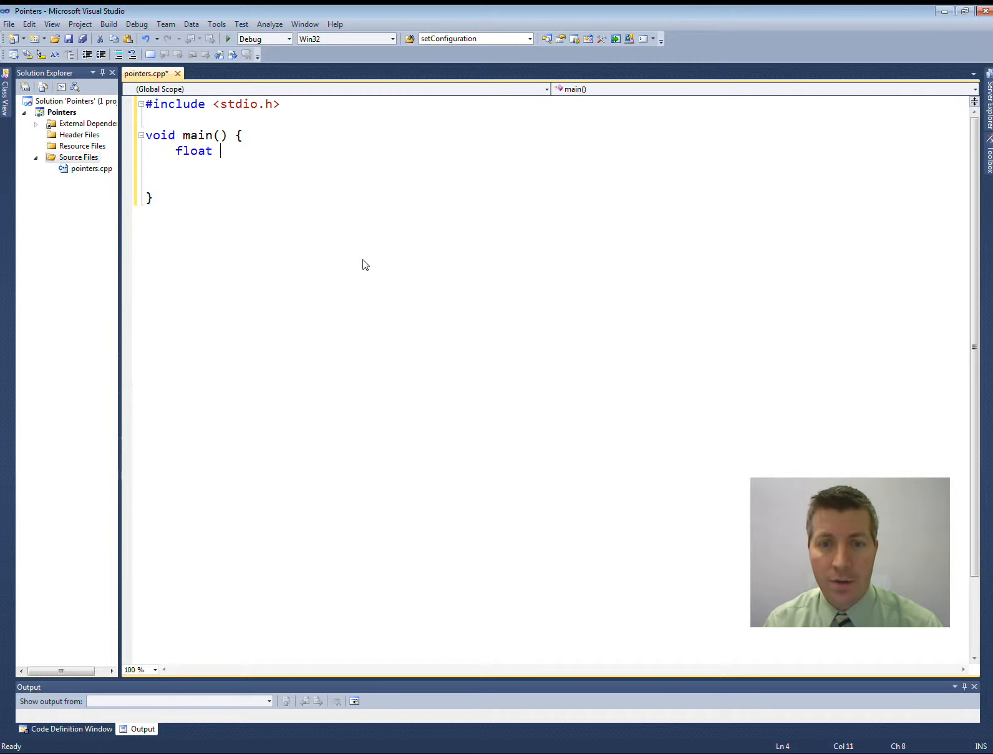
pyautogui.press('backspace')
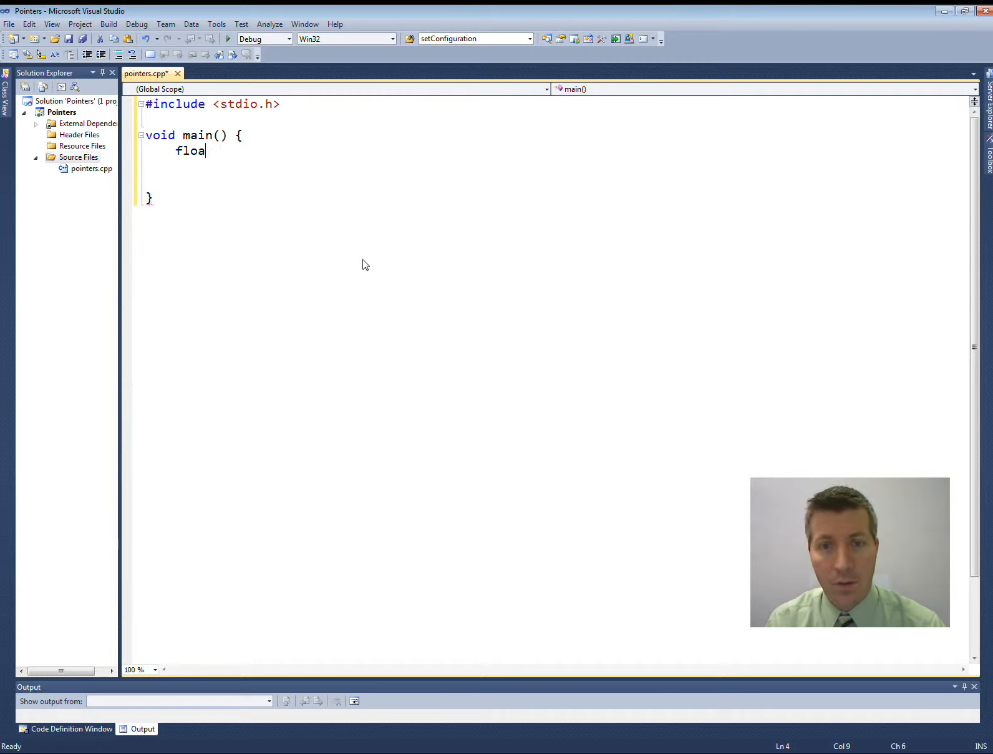
pyautogui.write('double')
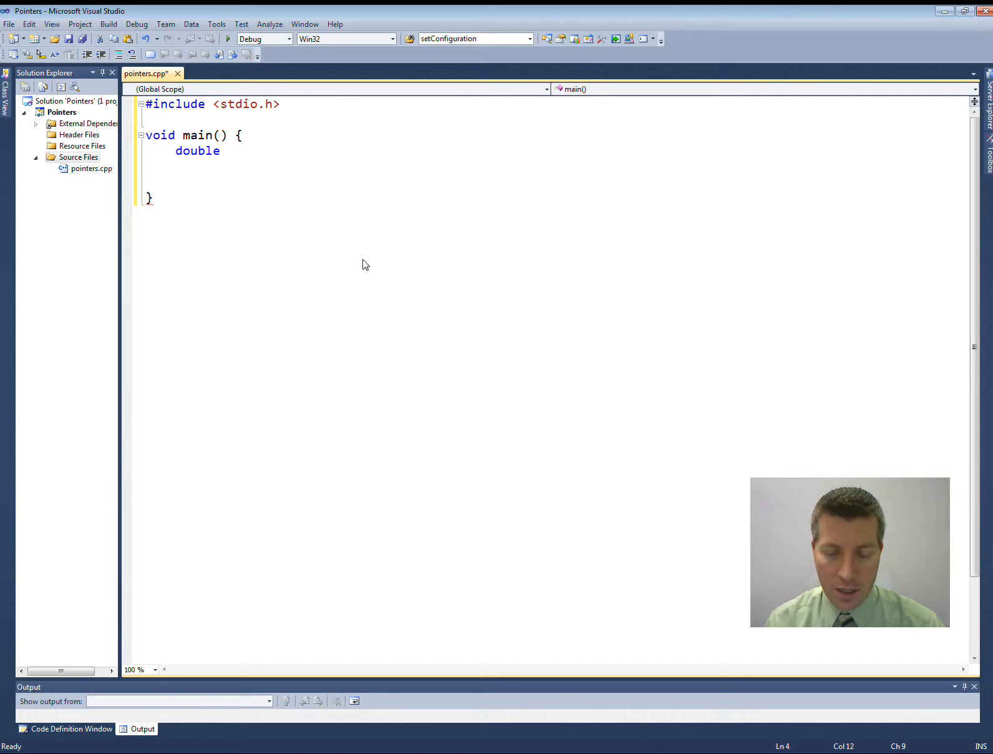
pyautogui.write('dnum = 54.3;')
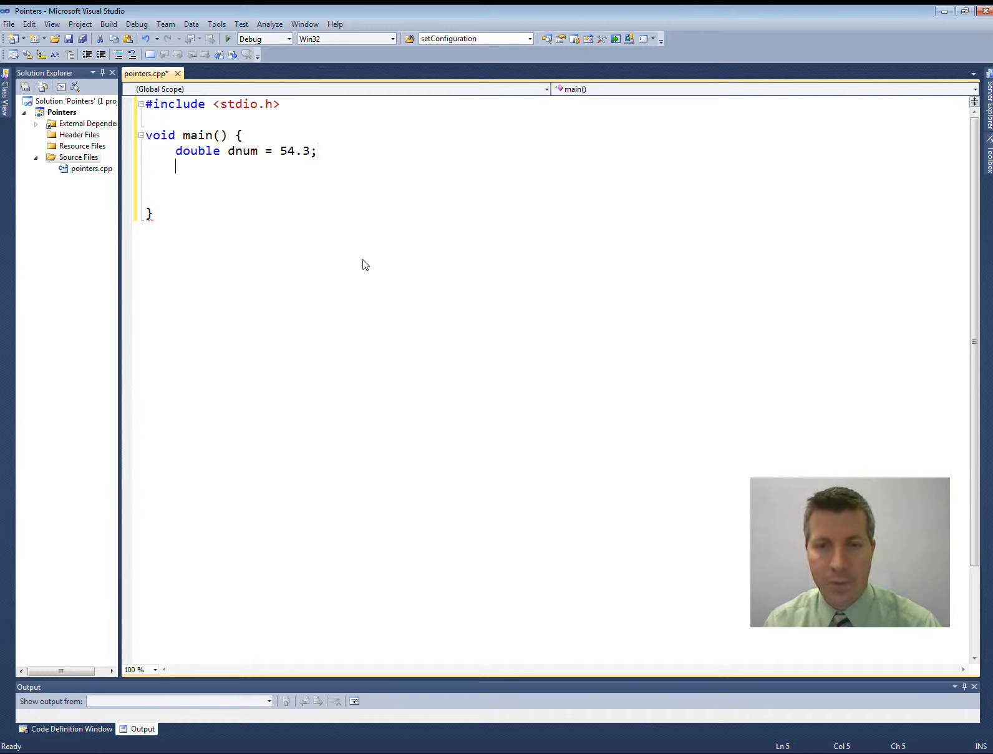
pyautogui.write('double *dnum_ptr;')
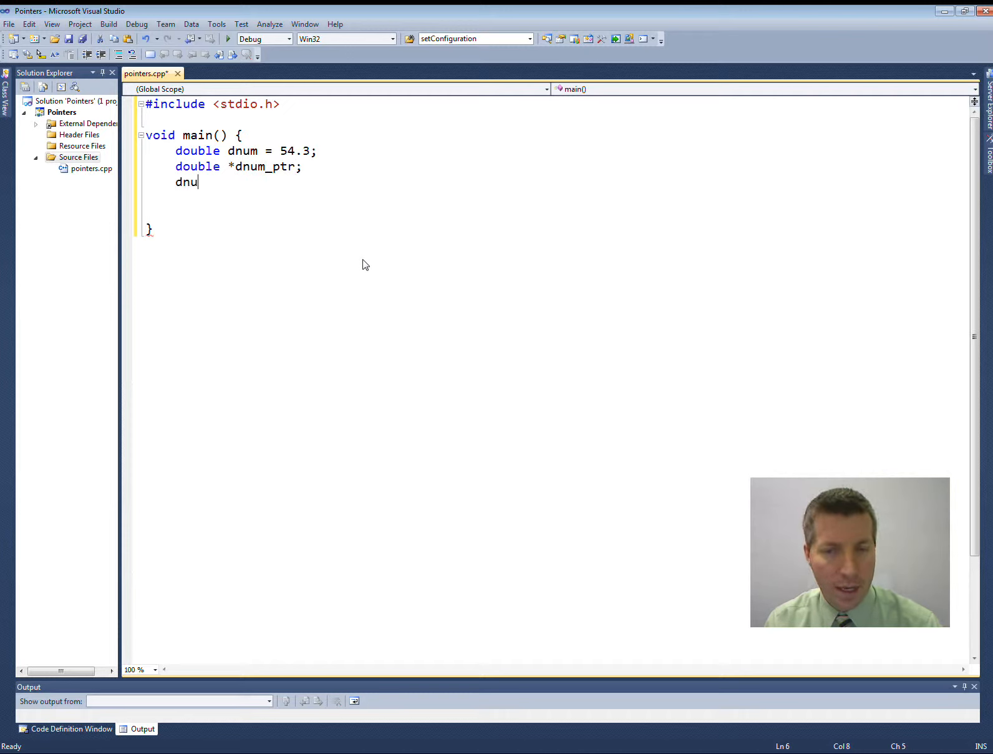
pyautogui.write('um_ptr = &dn')
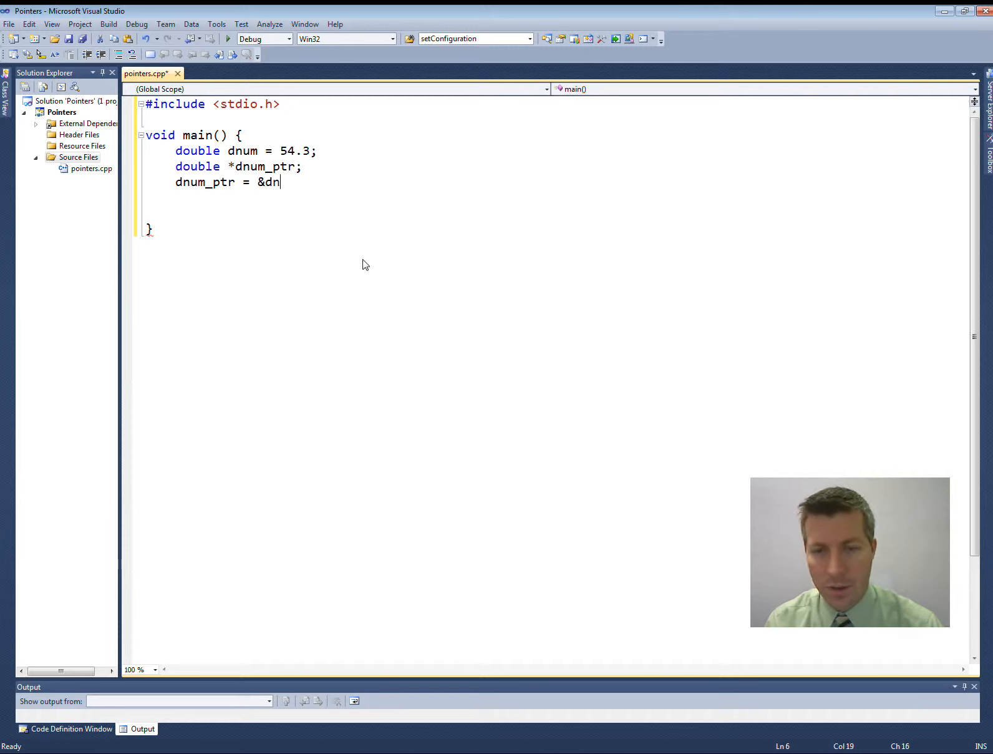
pyautogui.write('um;\\')
pyautogui.write('pri')
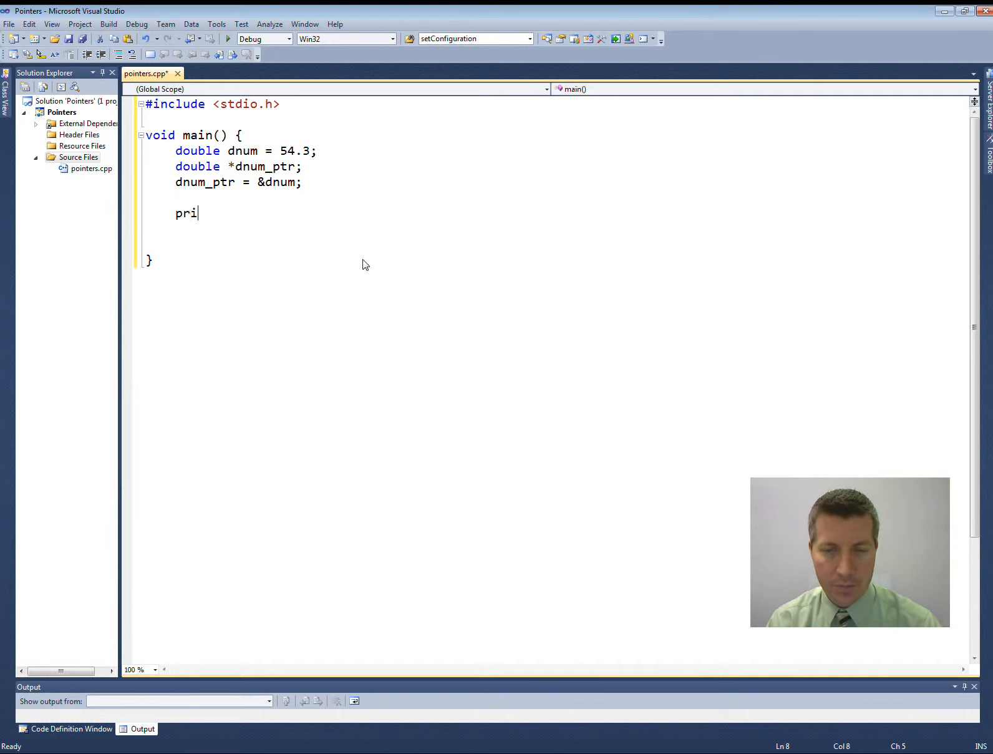
# - Write a printf of dnum and add a "dnum = " label to its format string
pyautogui.write('ntf("%lf')
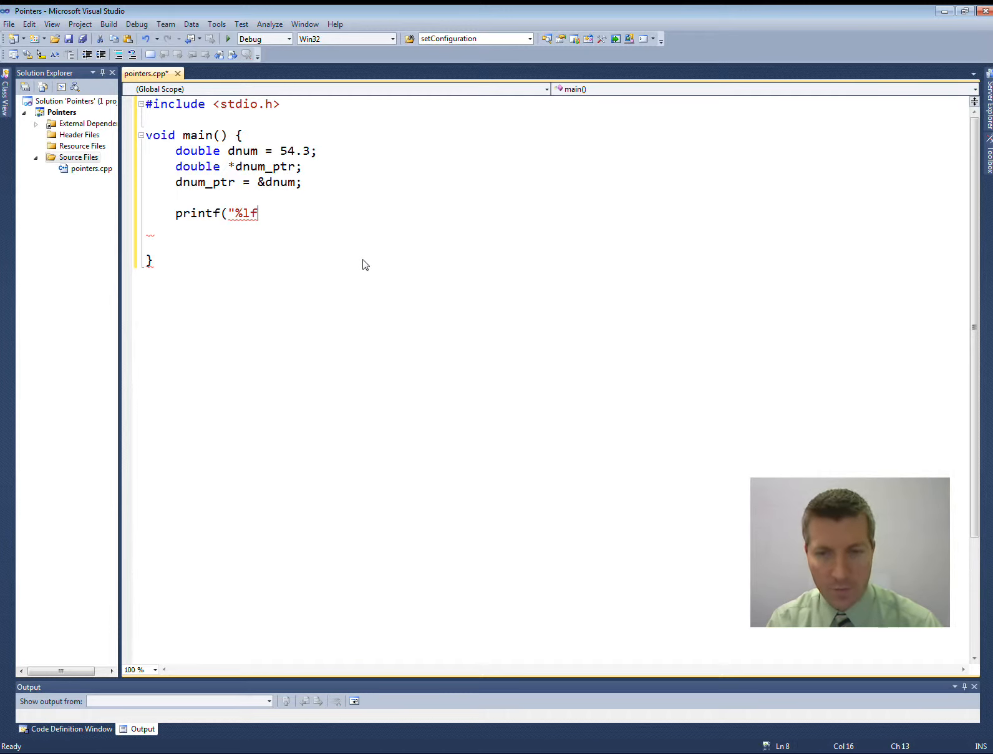
pyautogui.write('\\n"')
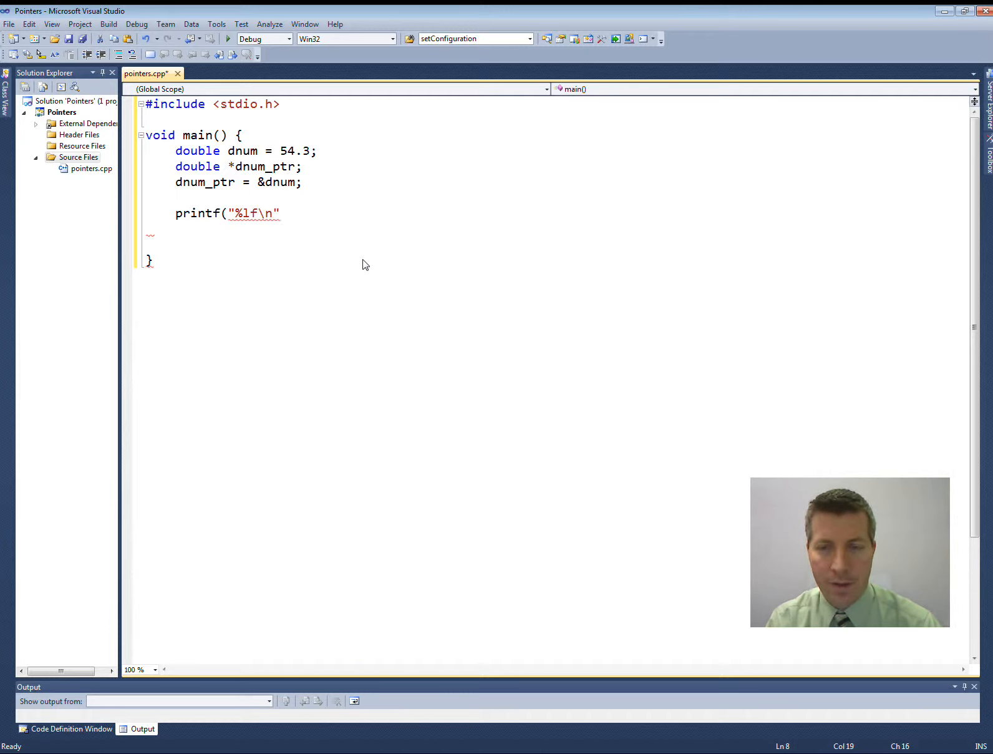
pyautogui.write(', dnum);')
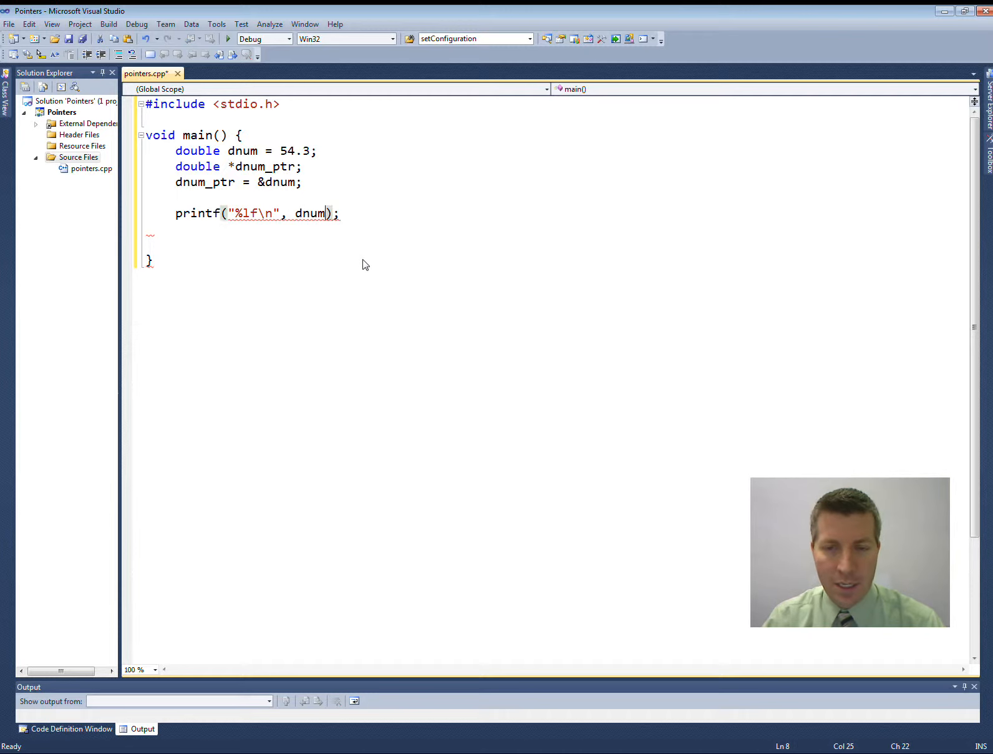
pyautogui.click(238, 214)
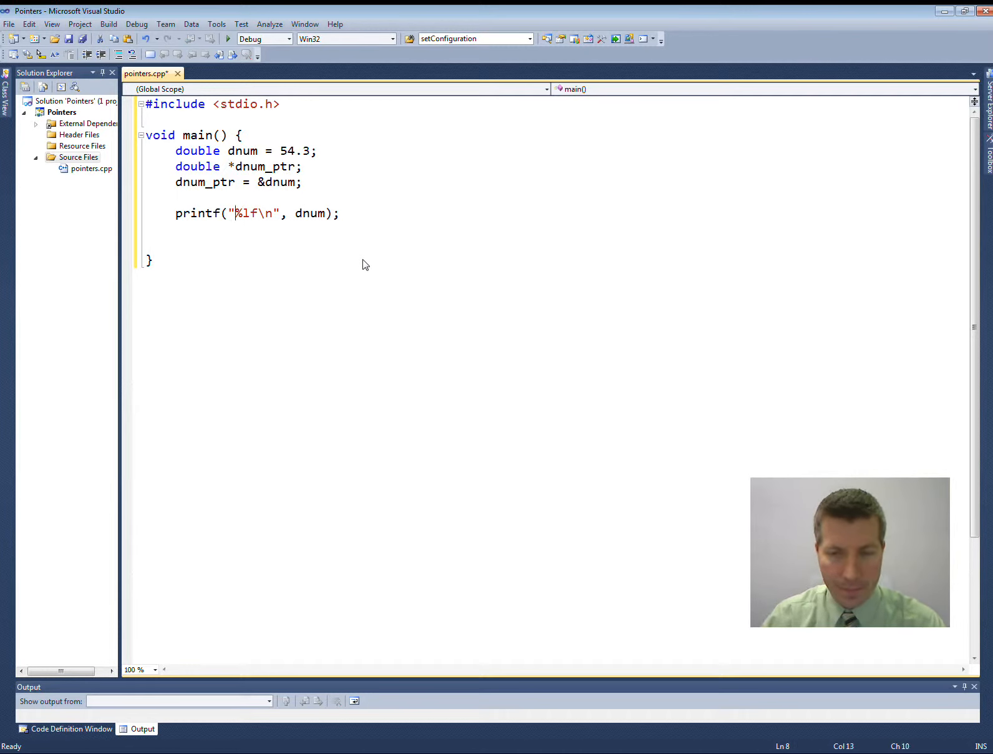
pyautogui.write('dnum =')
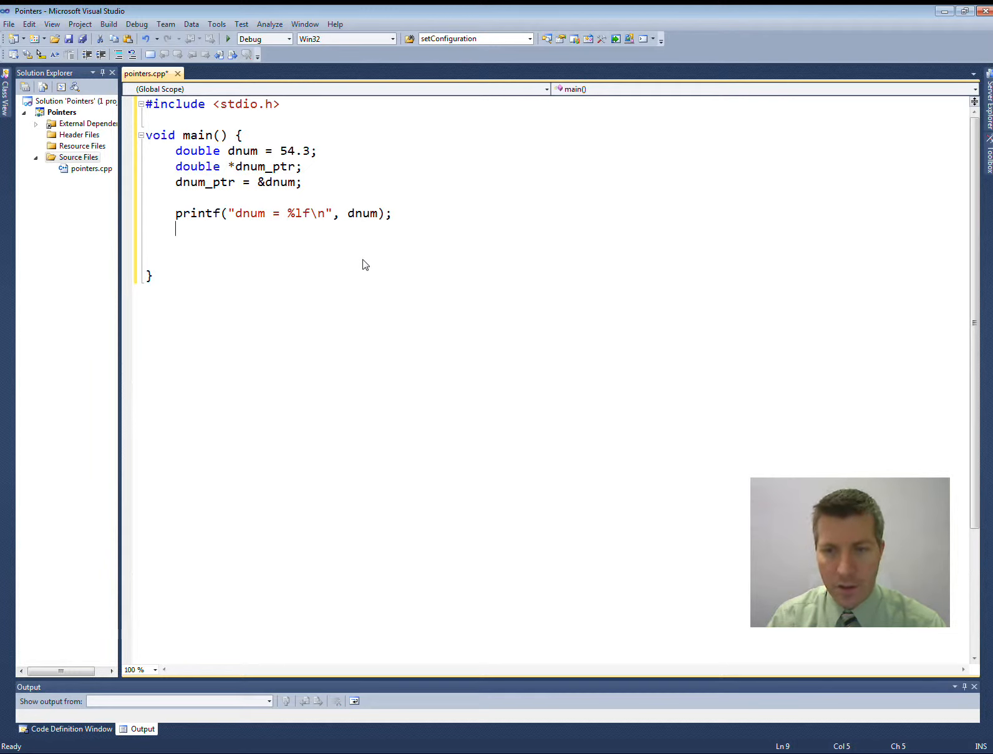
# - Add a printf printing "*dnum_ptr = %lf\n" with *dnum_ptr
pyautogui.write('printf("')
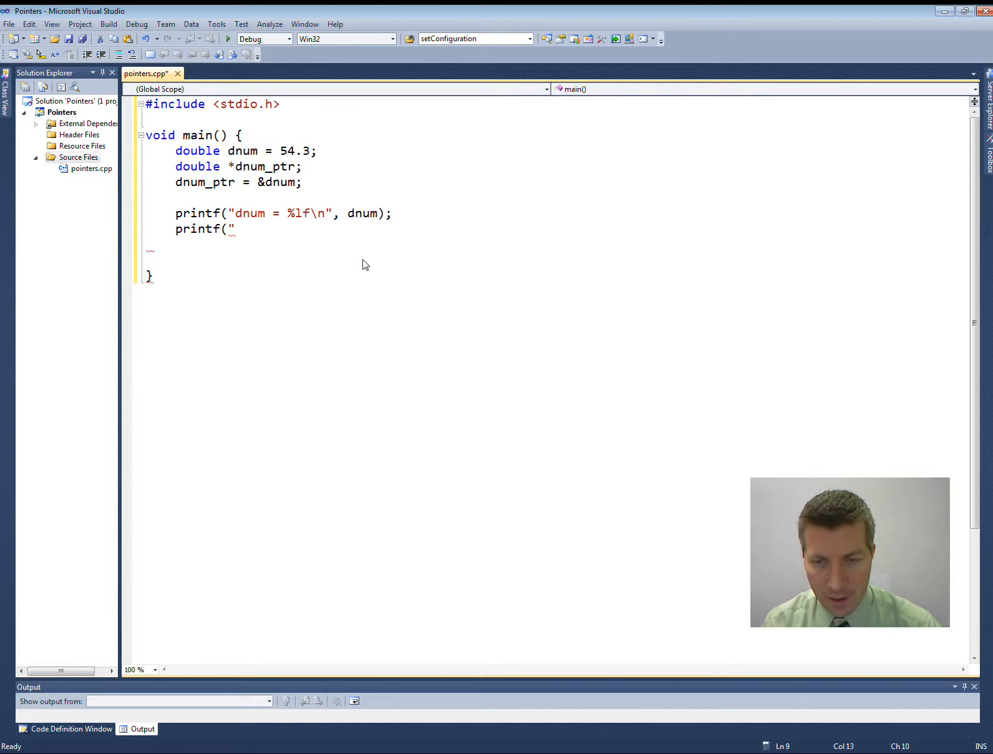
pyautogui.write('*dnum')
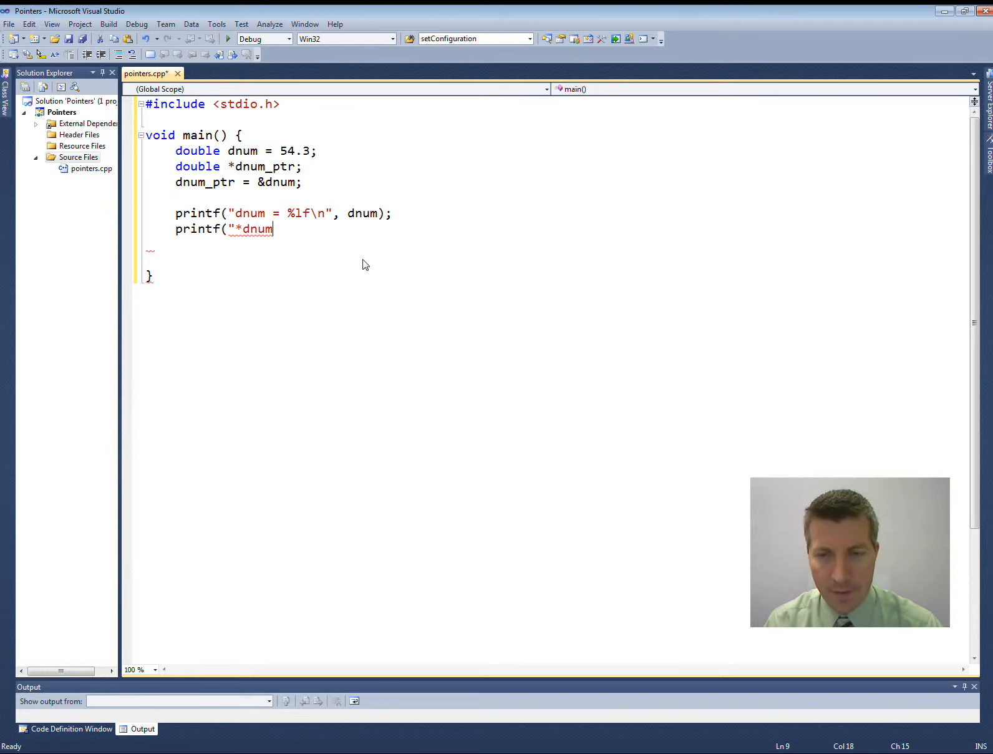
pyautogui.write('_ptr =')
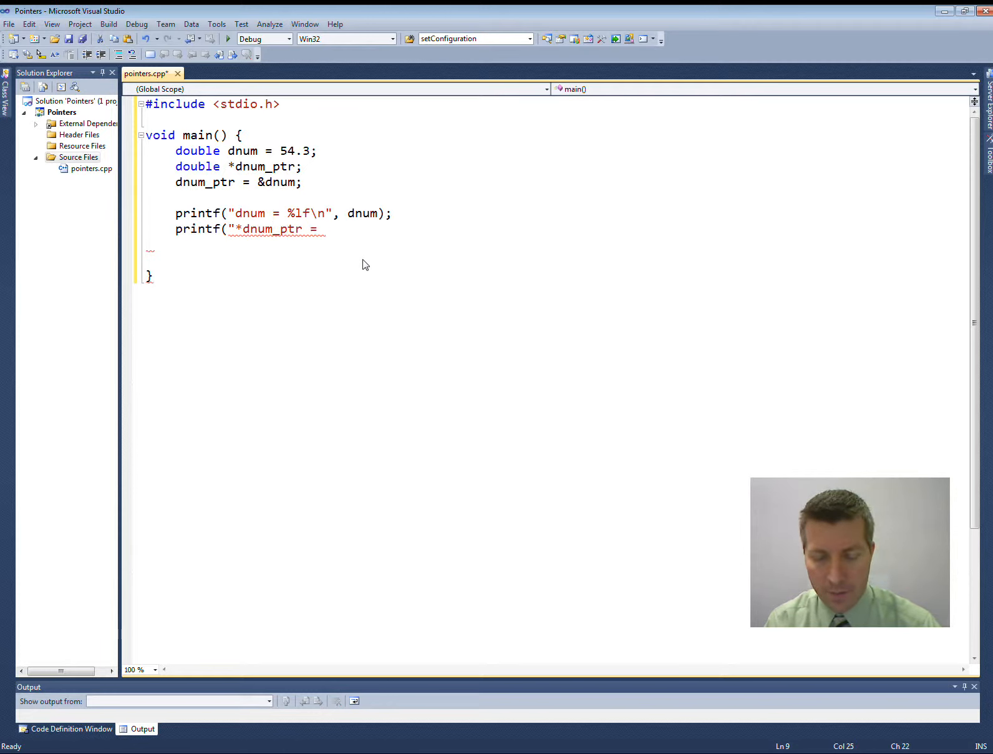
pyautogui.write('%lf\\n"')
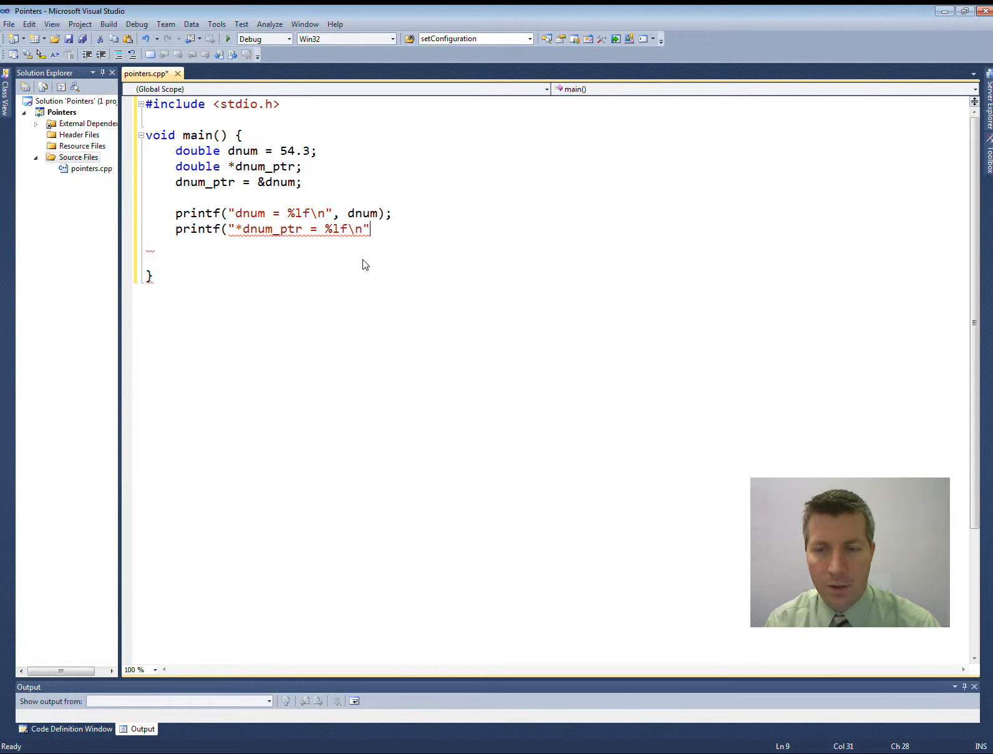
pyautogui.write(',')
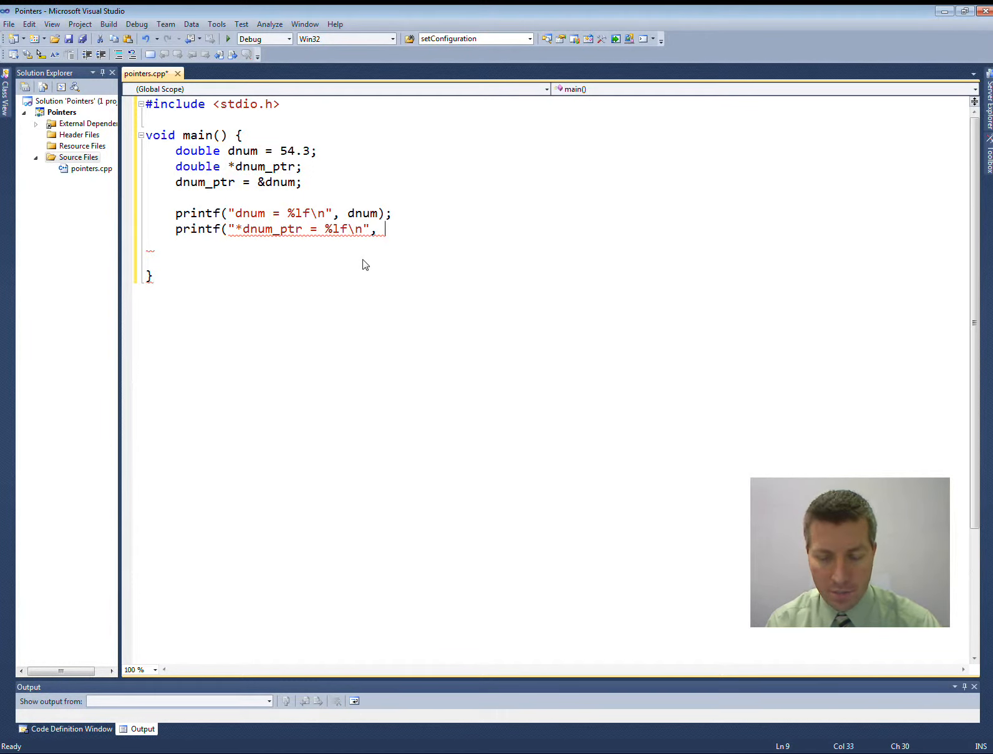
pyautogui.write('*dn')
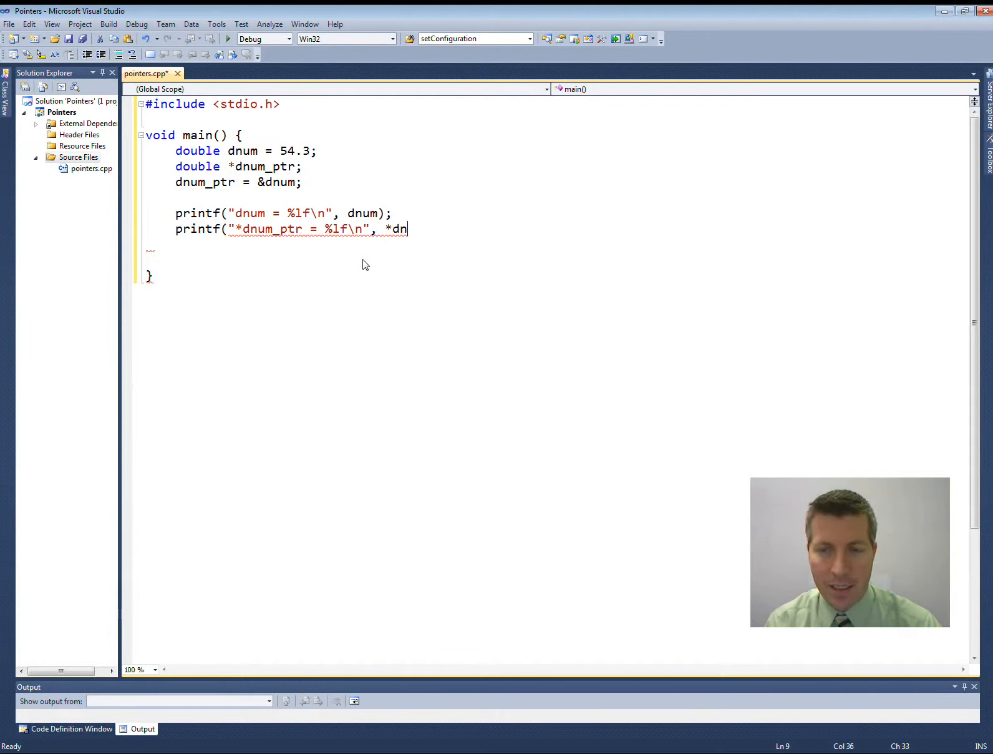
pyautogui.write('um_ptr);')
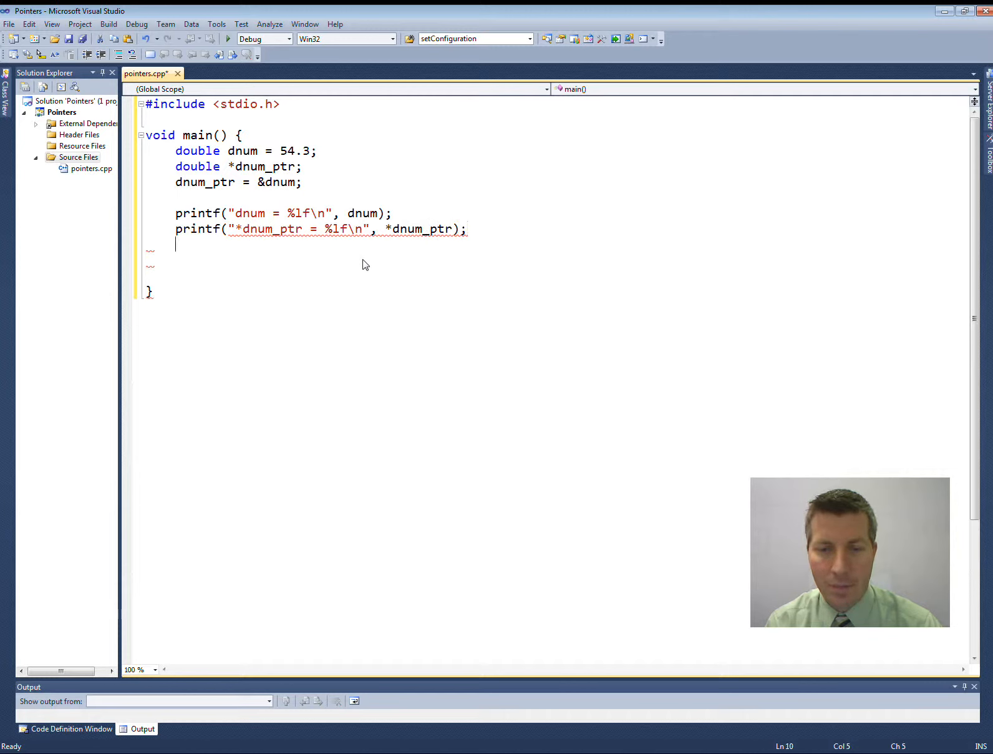
pyautogui.write('printf("')
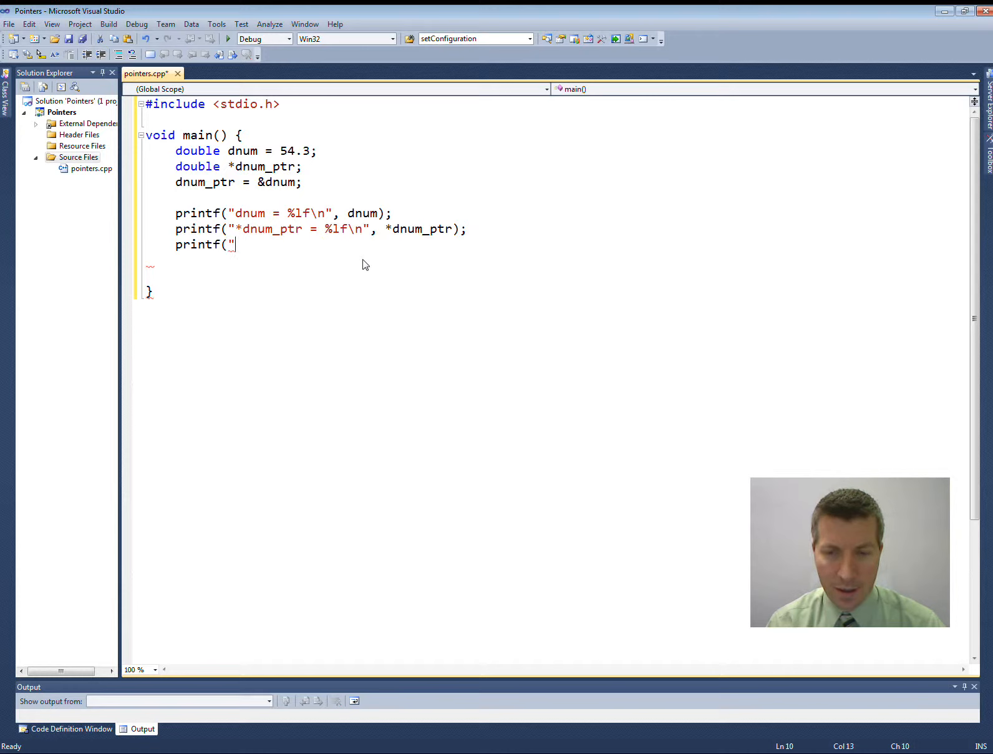
# - Type labelled "= %d\n" printf lines for &dnum, dnum_ptr and &dnum_ptr
pyautogui.write('&dnum = %d')
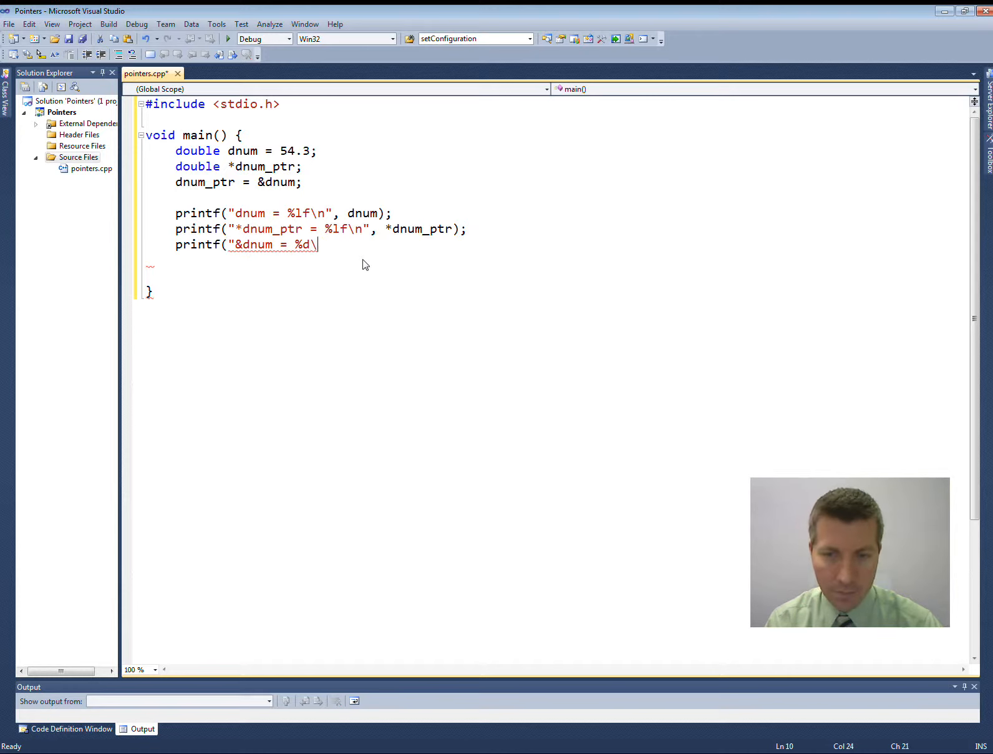
pyautogui.write('\\n",')
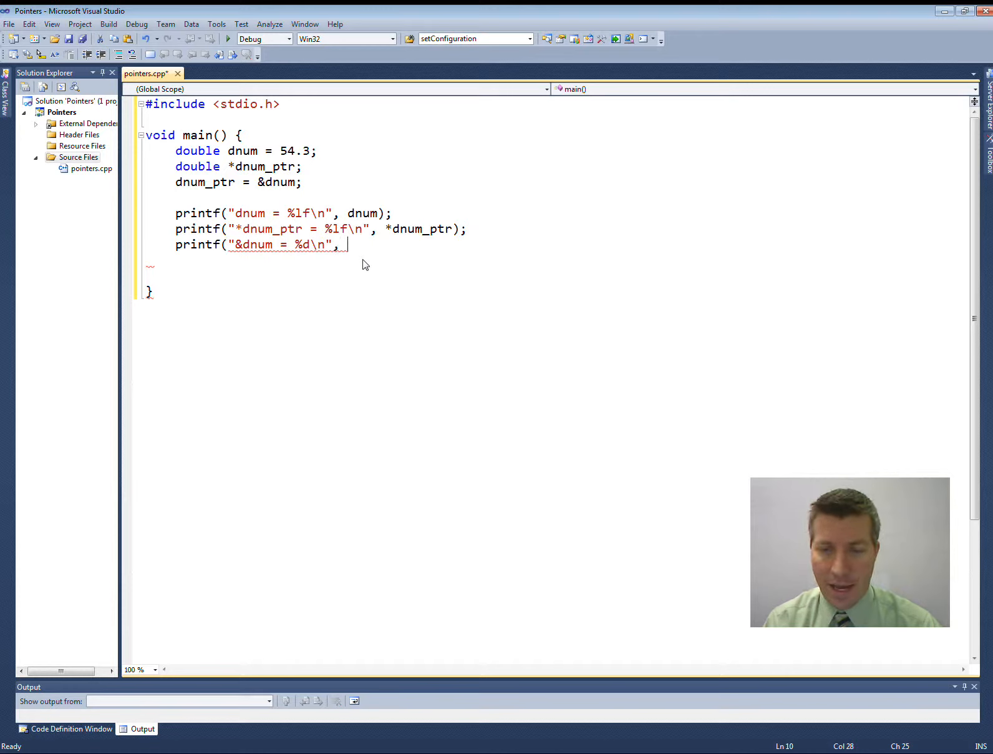
pyautogui.write('&du')
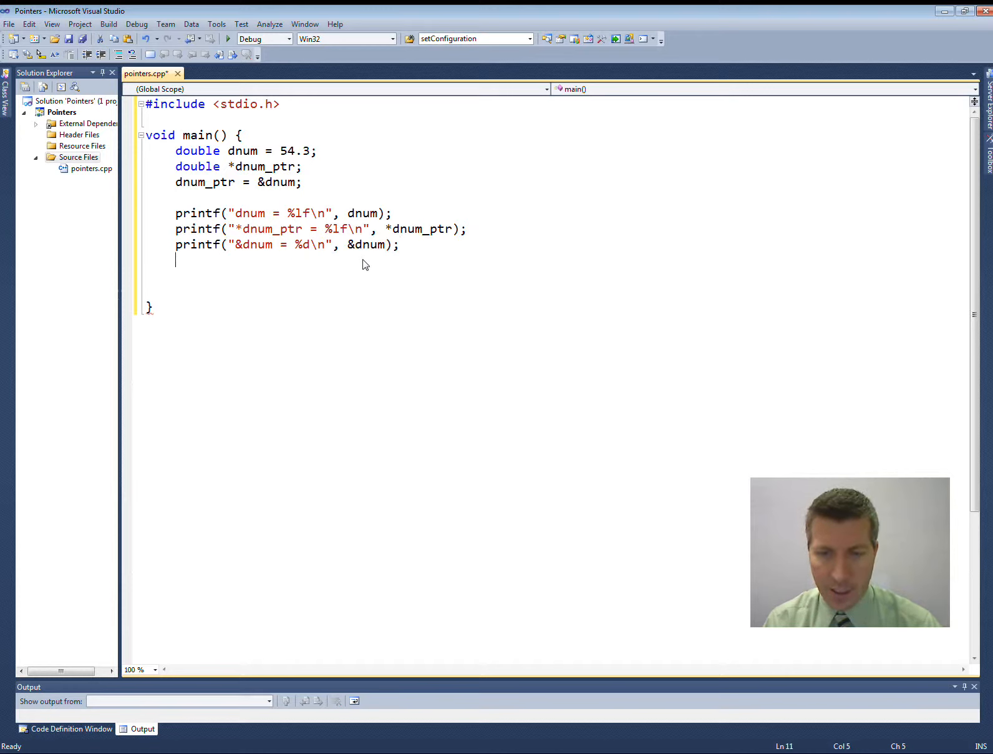
pyautogui.write('printf("dnum_ptr')
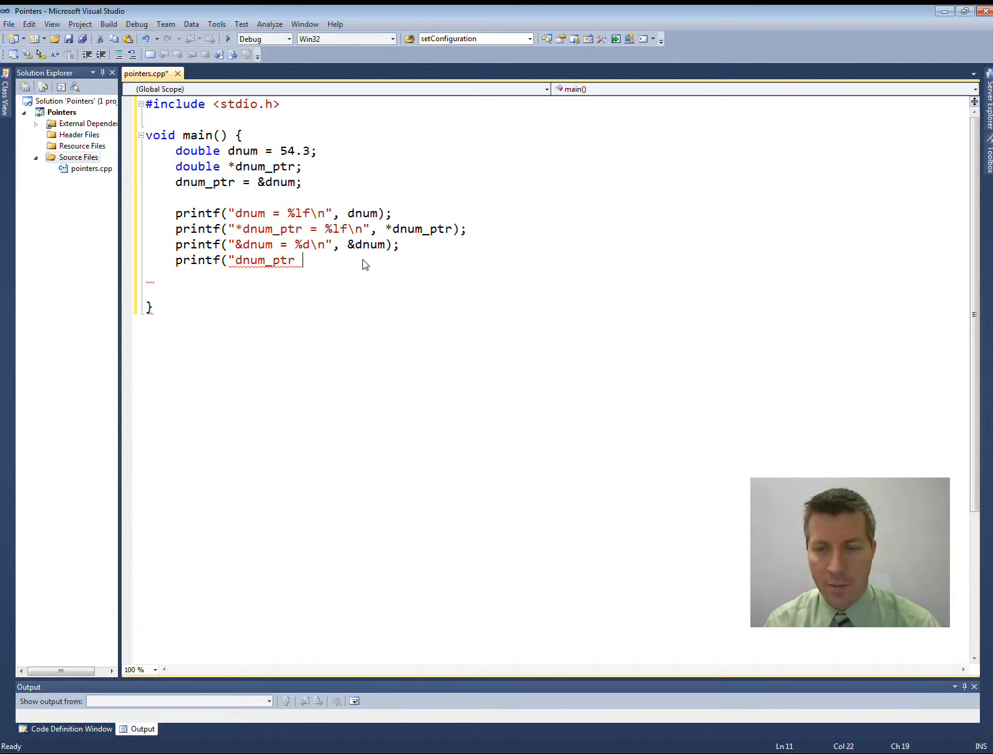
pyautogui.write('= %d\\n"')
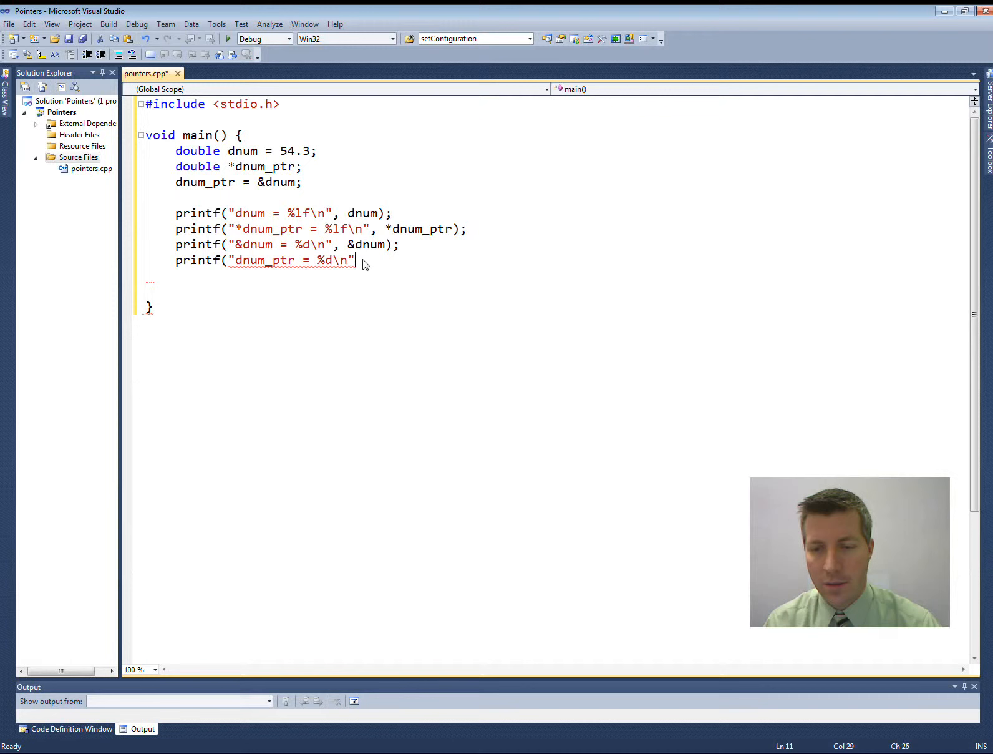
pyautogui.write(',dn')
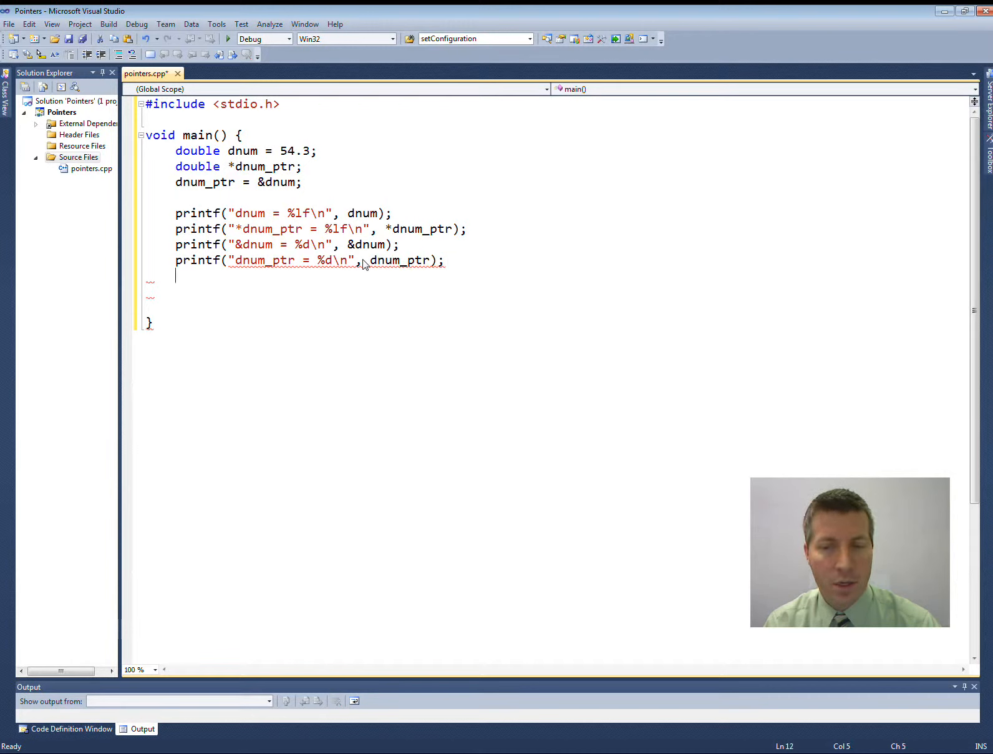
pyautogui.write('printf("')
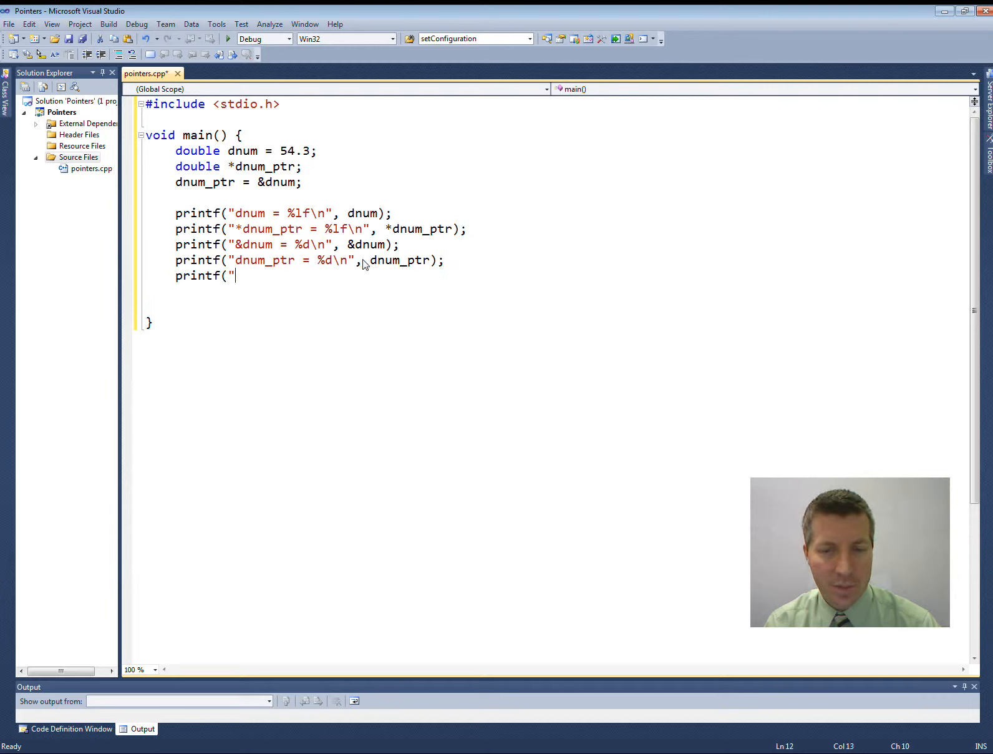
pyautogui.write('&dnum_ptr = %d\\n", dn')
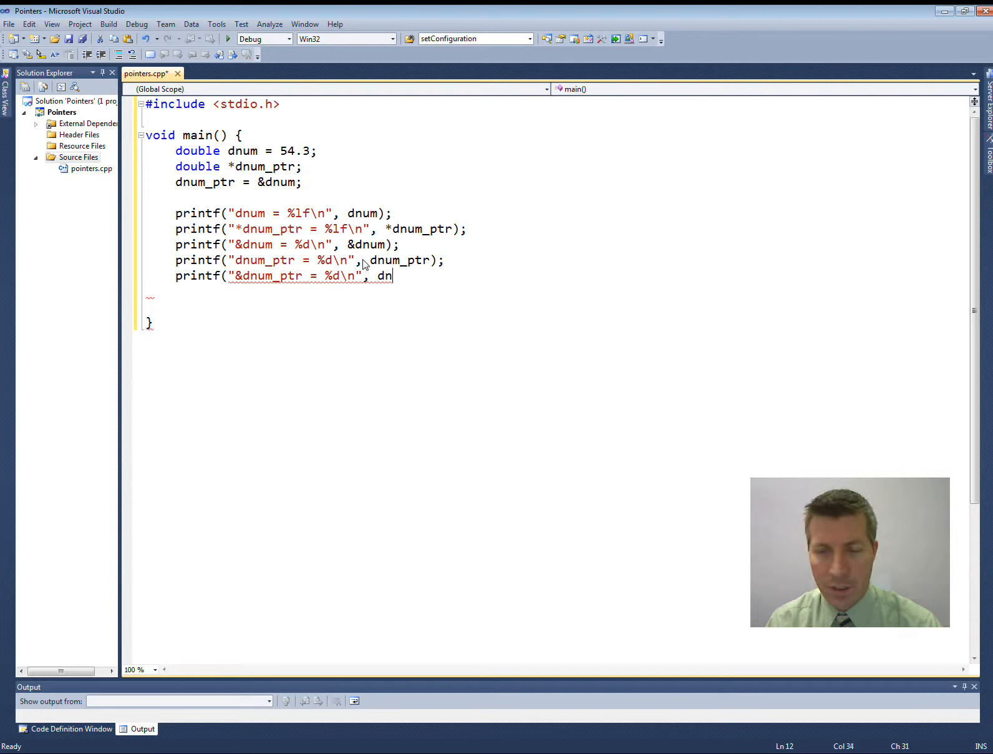
pyautogui.write('&')
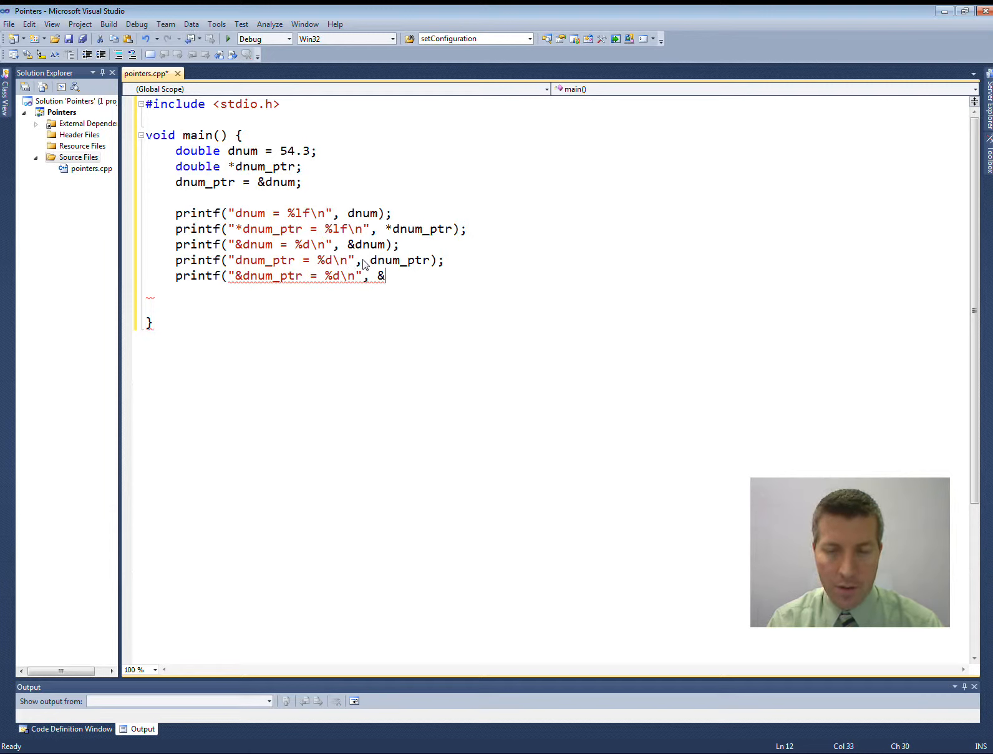
pyautogui.write('dnum')
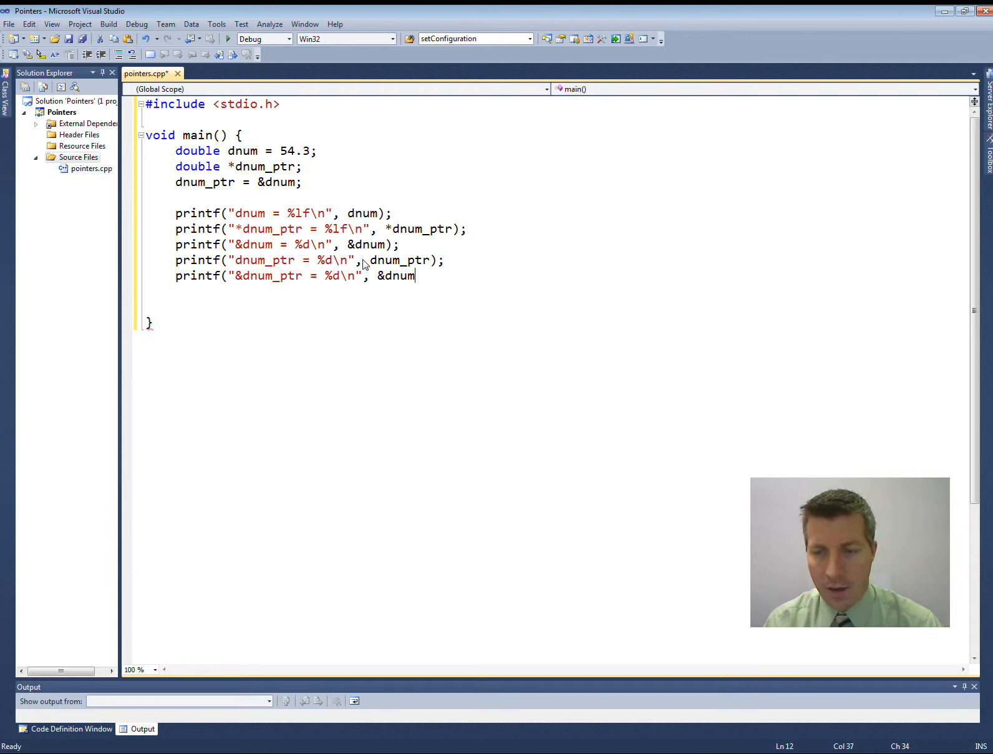
pyautogui.write('_ptr);')
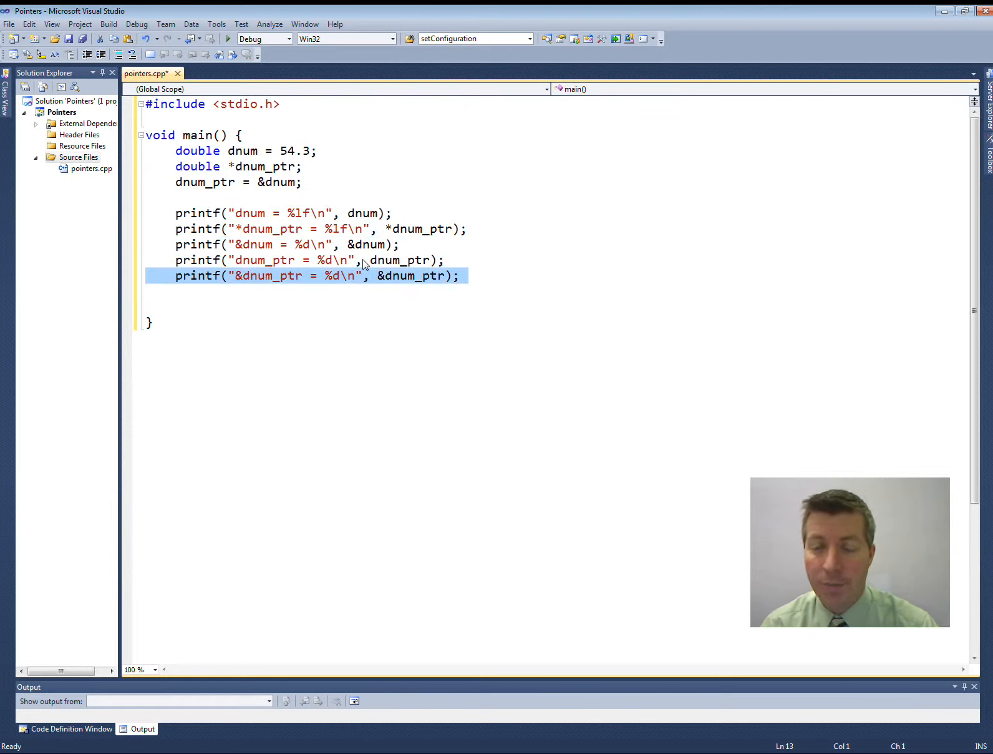
# - Save the finished pointers.cpp with Ctrl+S
pyautogui.press('ctrl+s')
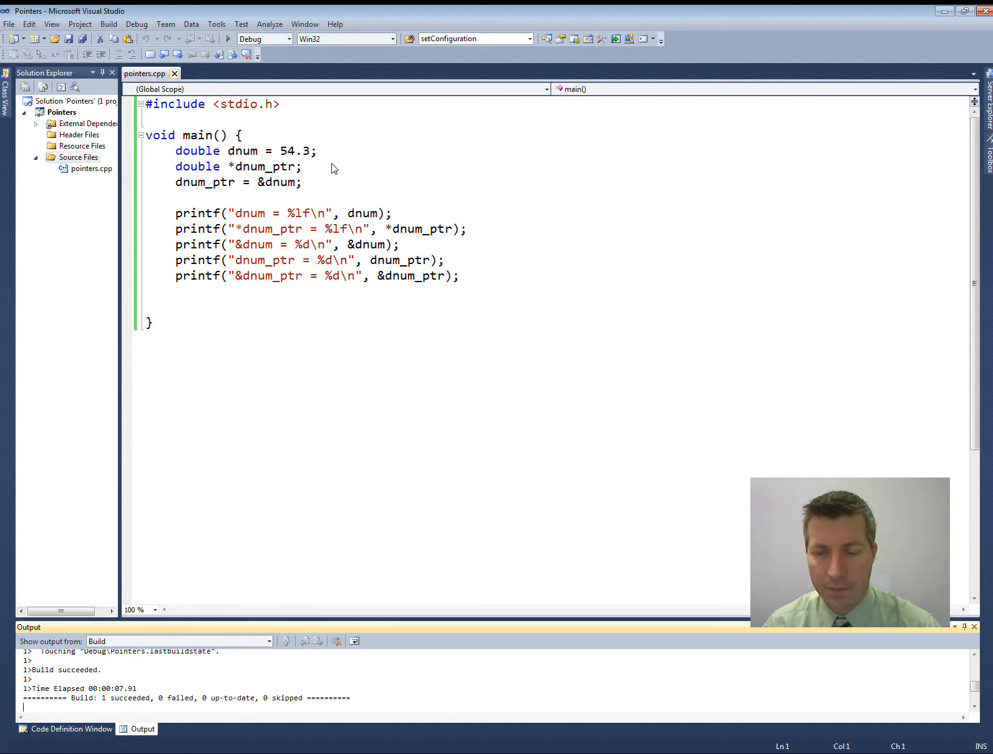
pyautogui.moveTo(464, 147)
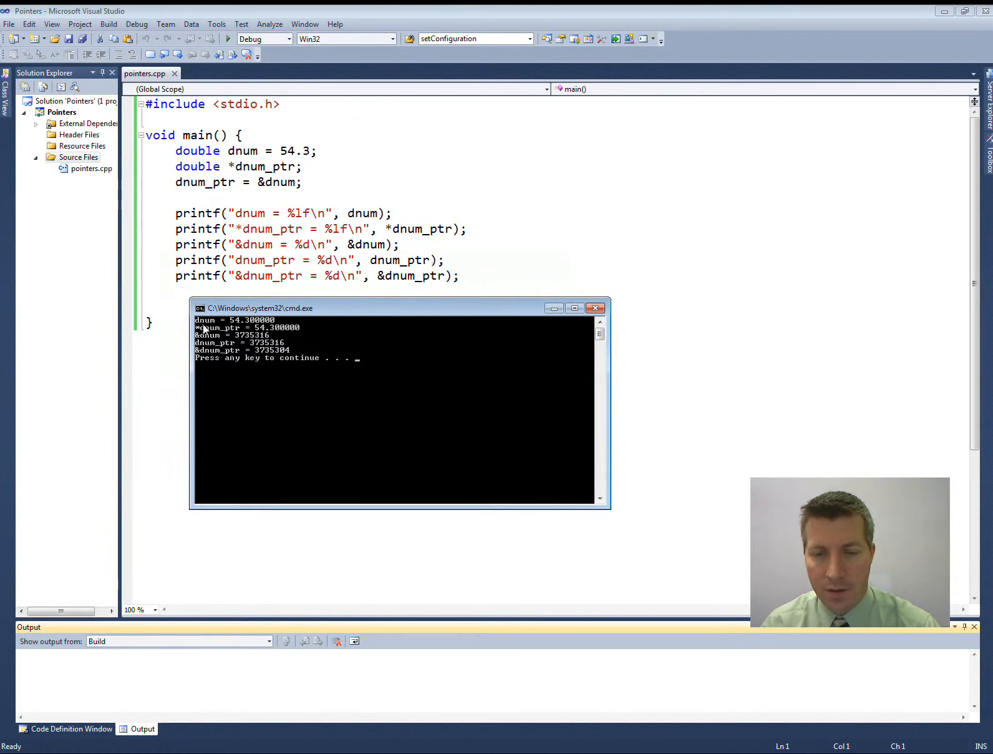
pyautogui.moveTo(258, 360)
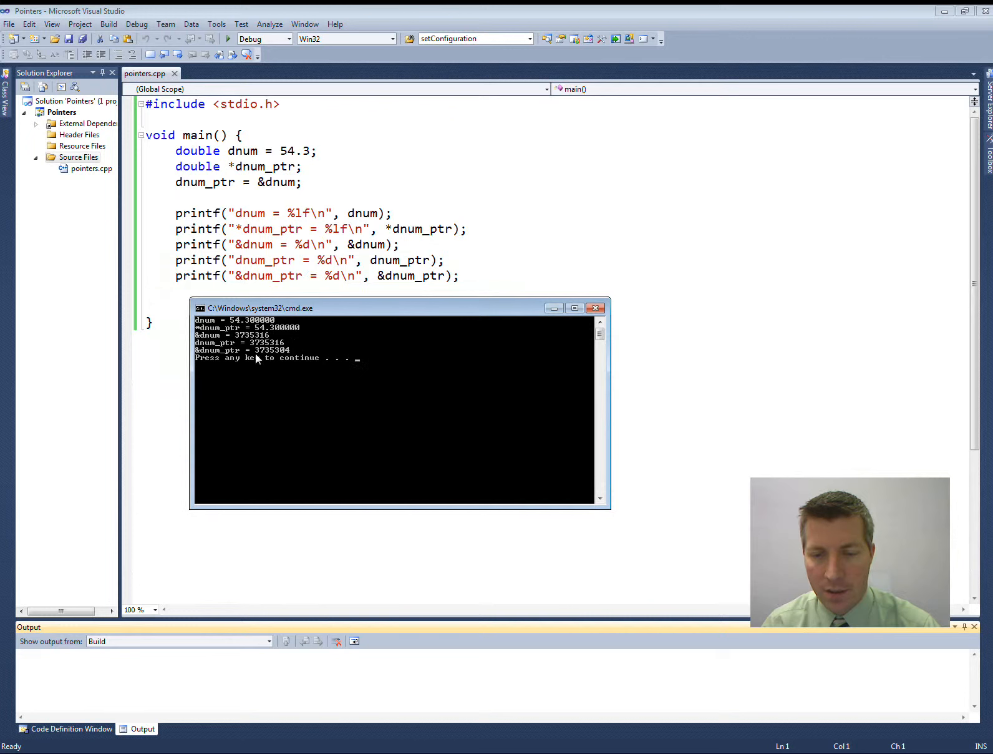
pyautogui.moveTo(398, 368)
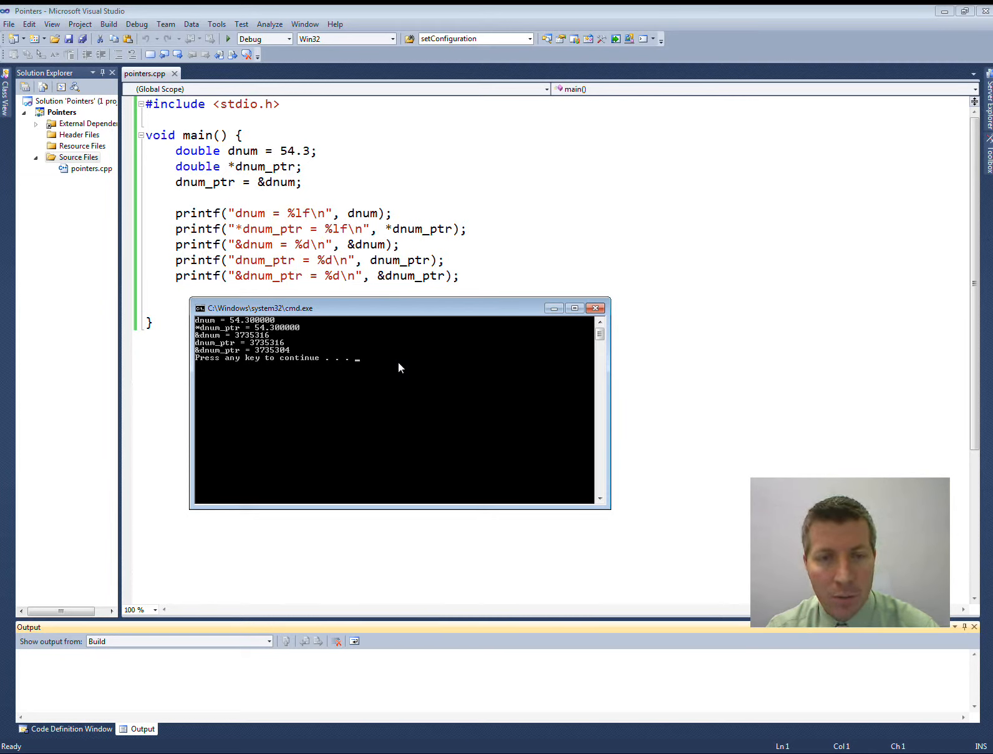
pyautogui.moveTo(372, 361)
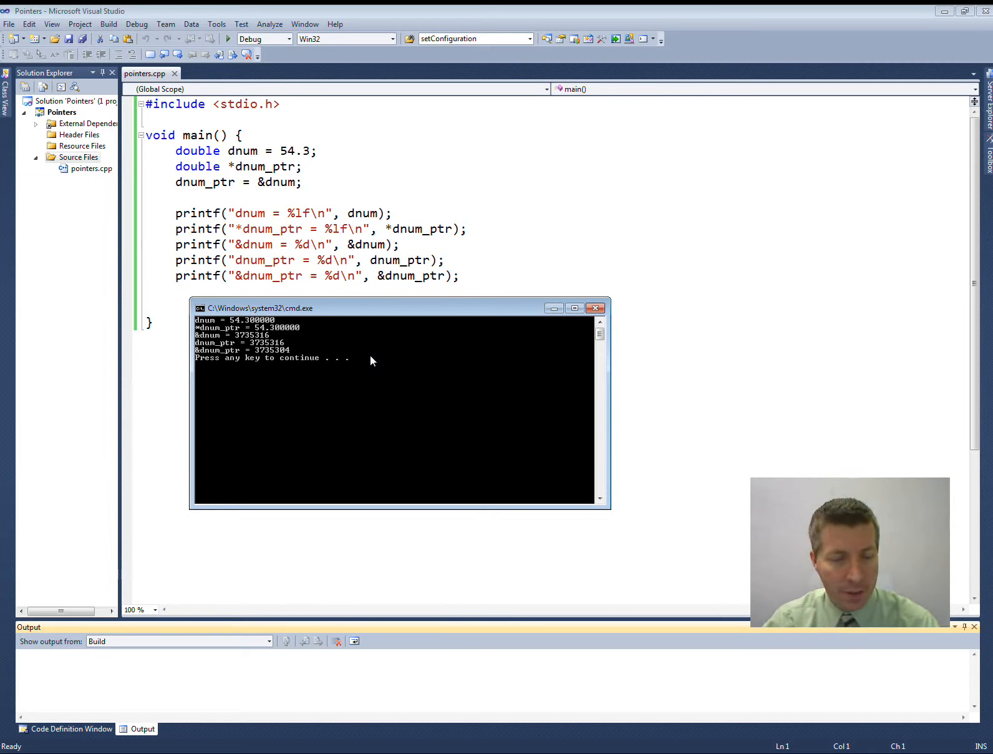